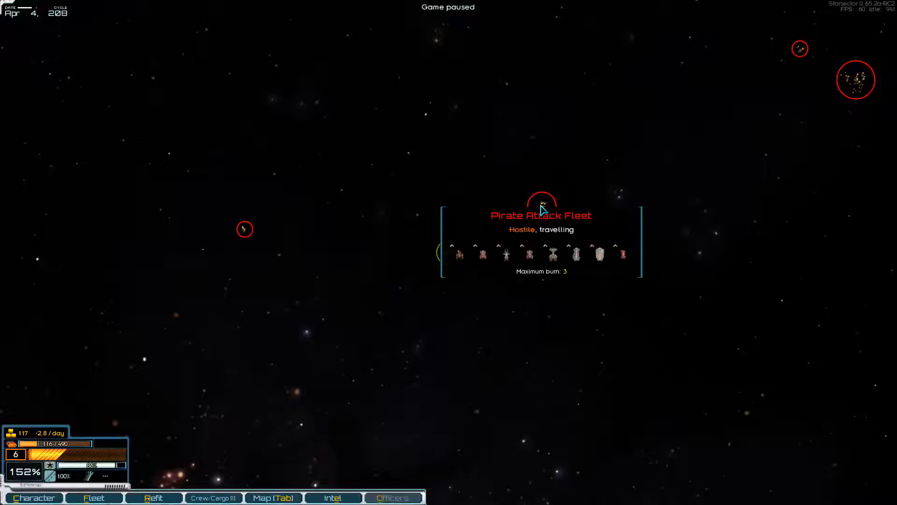
{"action": "mouse_move", "coordinate": [760, 173]}
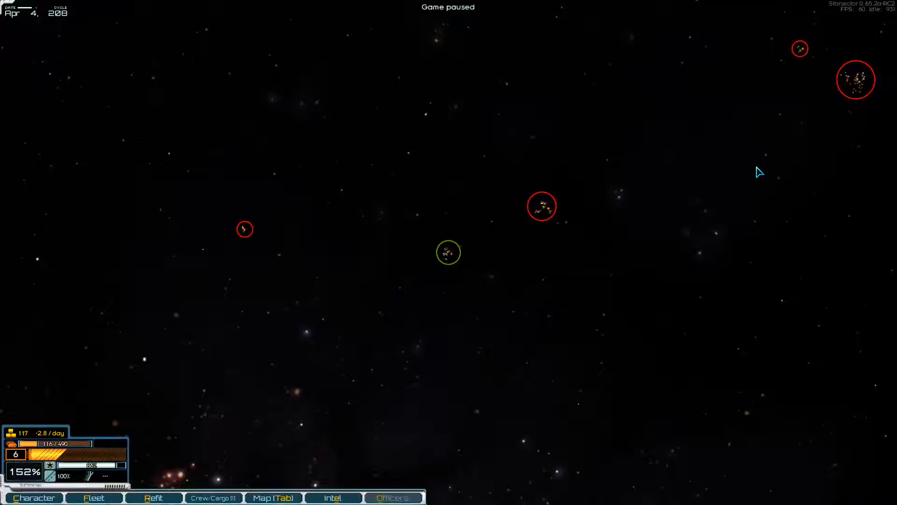
{"action": "mouse_move", "coordinate": [645, 145]}
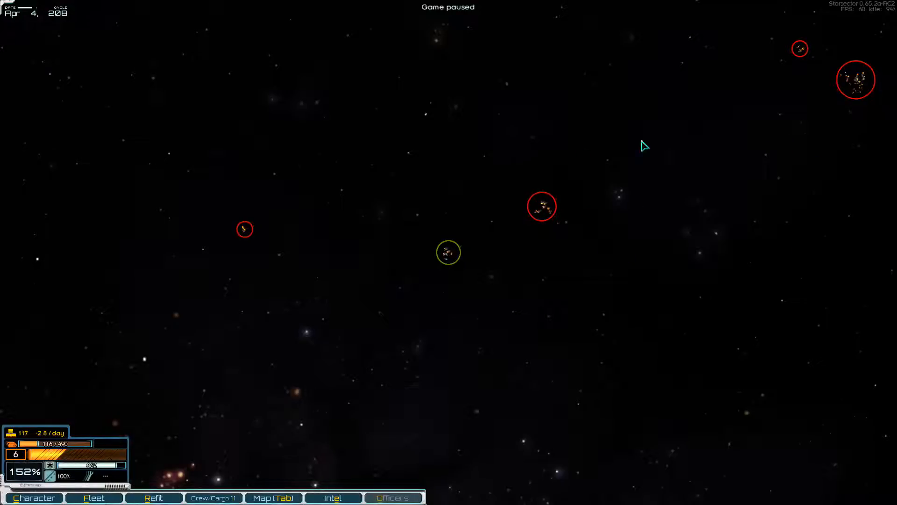
{"action": "mouse_move", "coordinate": [519, 178]}
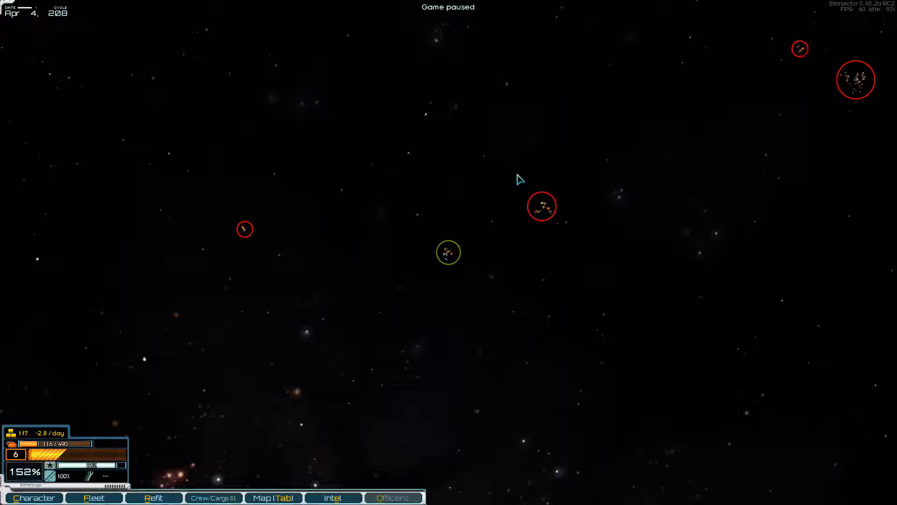
{"action": "mouse_move", "coordinate": [786, 72]}
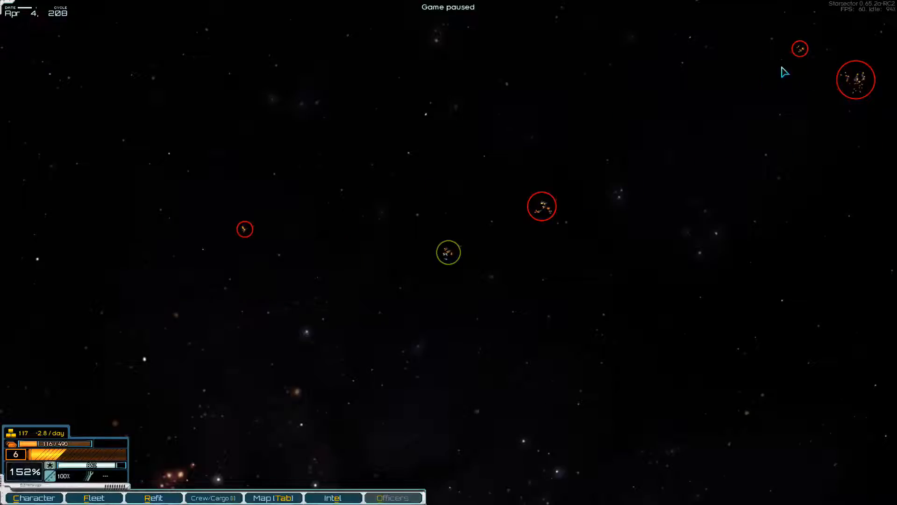
{"action": "mouse_move", "coordinate": [774, 198]}
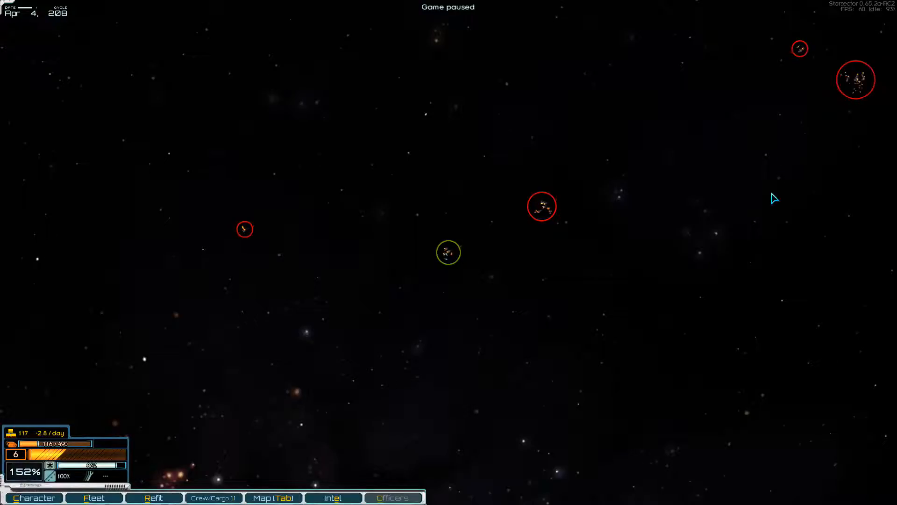
{"action": "mouse_move", "coordinate": [541, 206]}
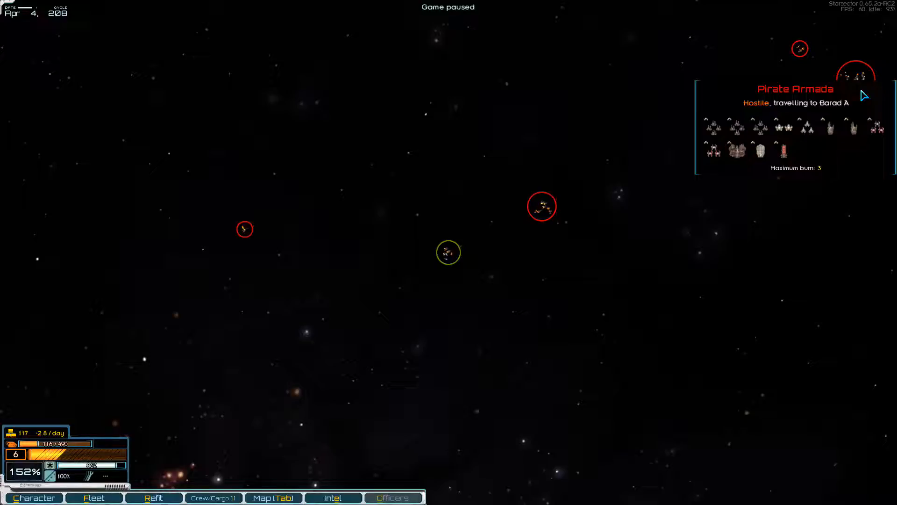
{"action": "mouse_move", "coordinate": [855, 87]}
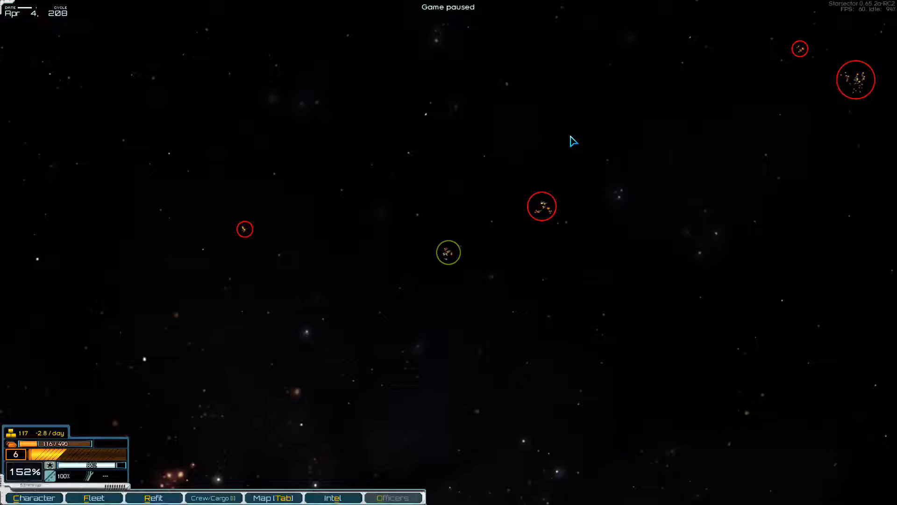
{"action": "mouse_move", "coordinate": [541, 206]}
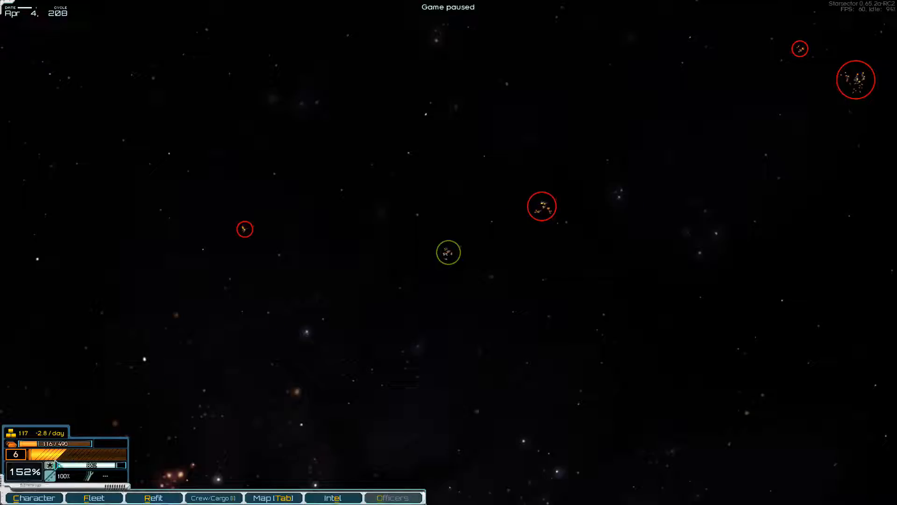
Step: Spend points on Applied Physics, another Technology skill and Ordnance Expertise, then confirm
{"action": "left_click", "coordinate": [33, 497]}
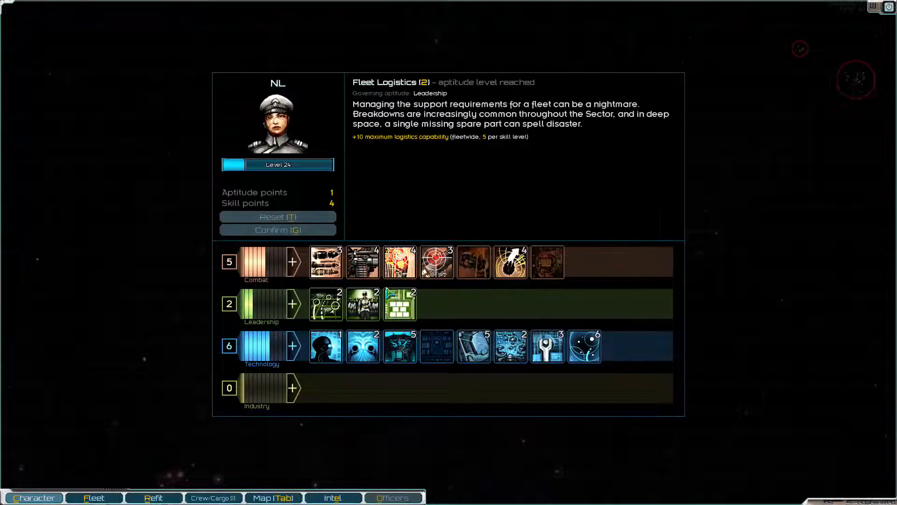
{"action": "mouse_move", "coordinate": [362, 345]}
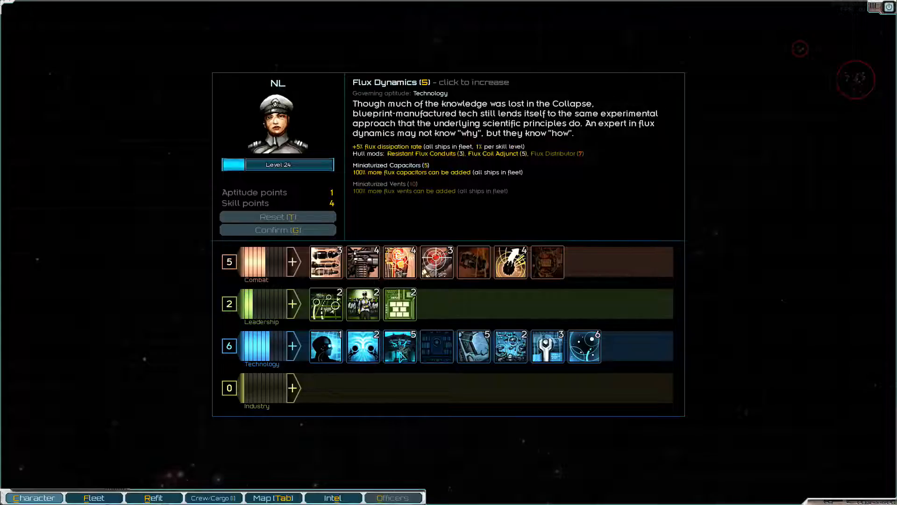
{"action": "mouse_move", "coordinate": [362, 346]}
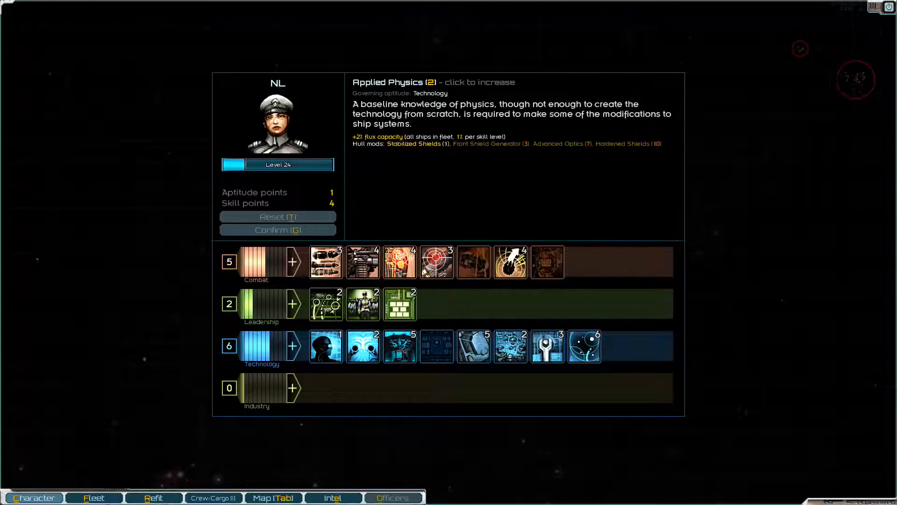
{"action": "left_click", "coordinate": [363, 345]}
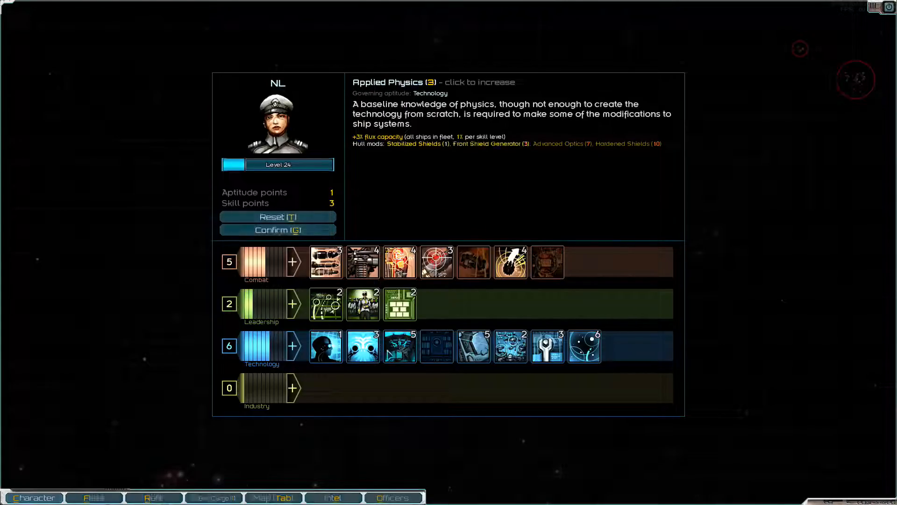
{"action": "left_click", "coordinate": [398, 346]}
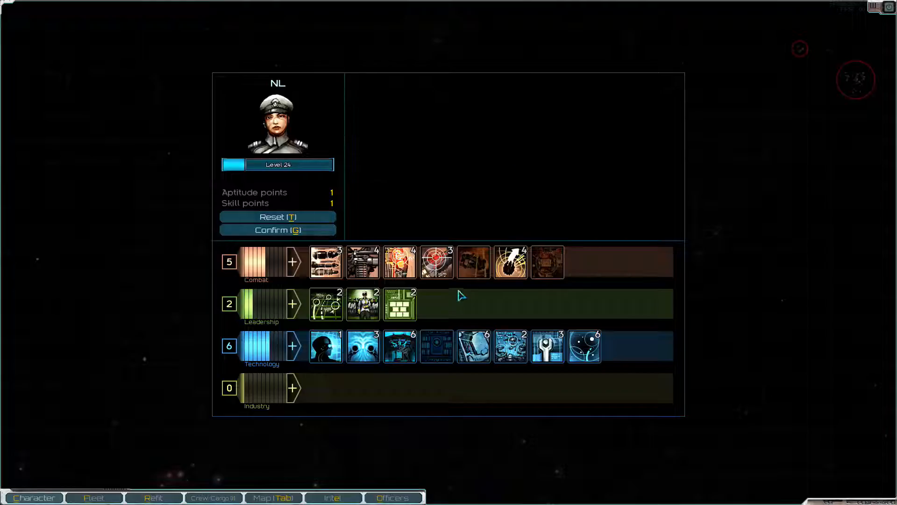
{"action": "mouse_move", "coordinate": [362, 262]}
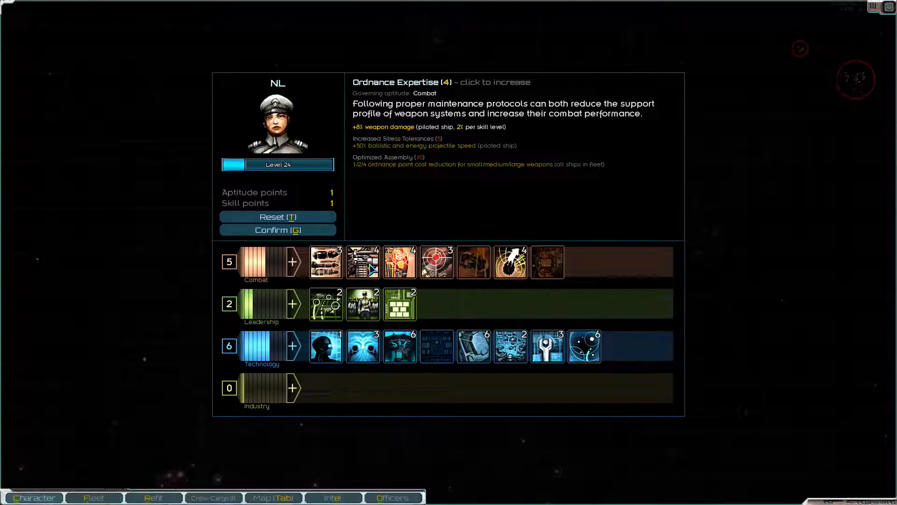
{"action": "left_click", "coordinate": [399, 261]}
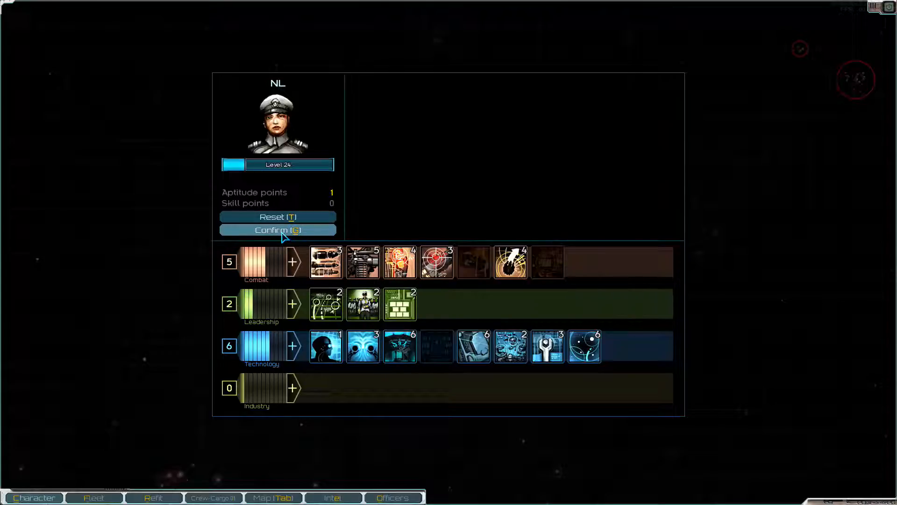
{"action": "left_click", "coordinate": [278, 229]}
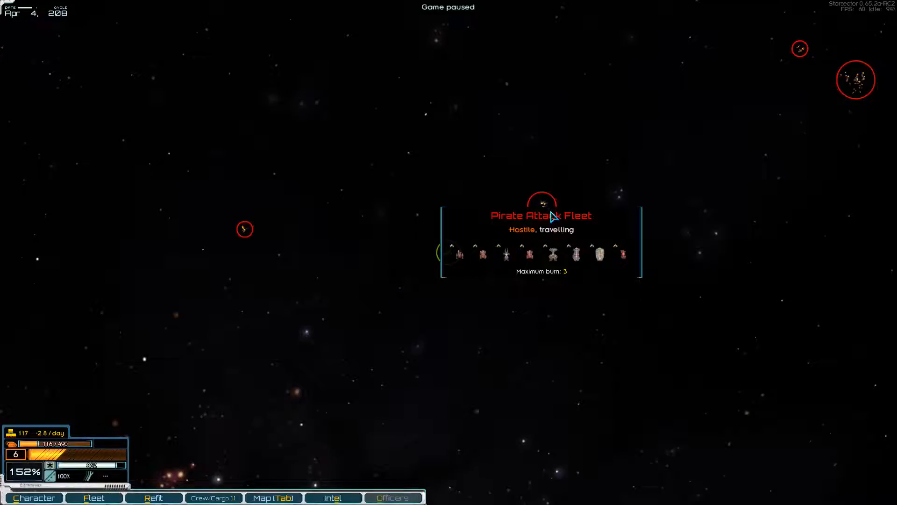
Step: Unpause time and intercept the Pirate Attack Fleet to trigger the encounter
{"action": "left_click", "coordinate": [542, 207]}
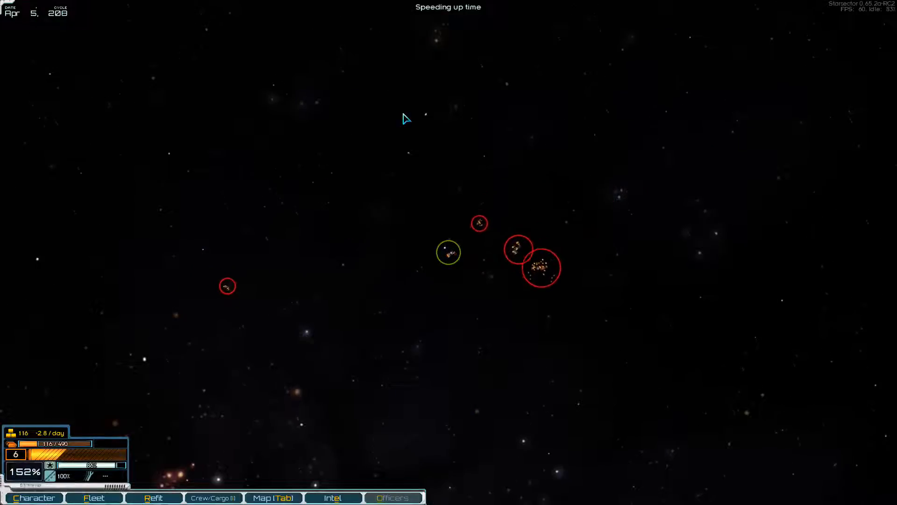
{"action": "left_click", "coordinate": [541, 268]}
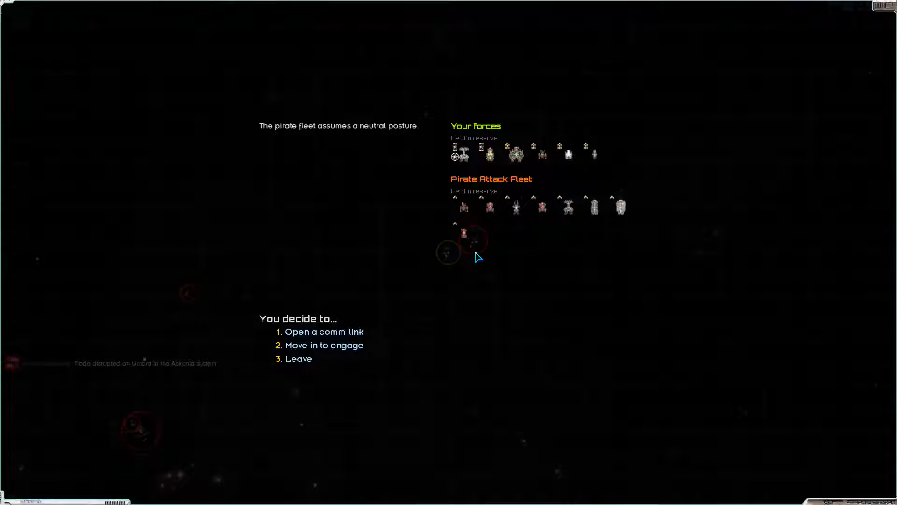
{"action": "mouse_move", "coordinate": [516, 206]}
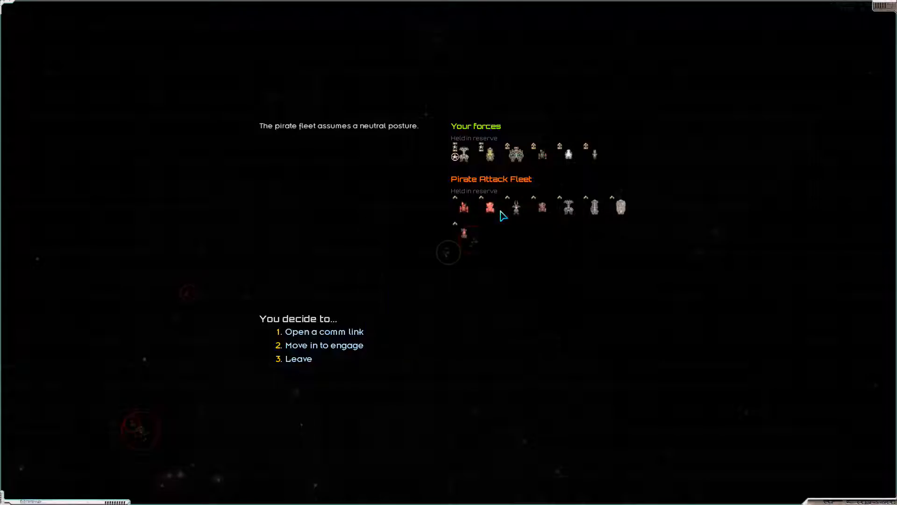
{"action": "mouse_move", "coordinate": [490, 207]}
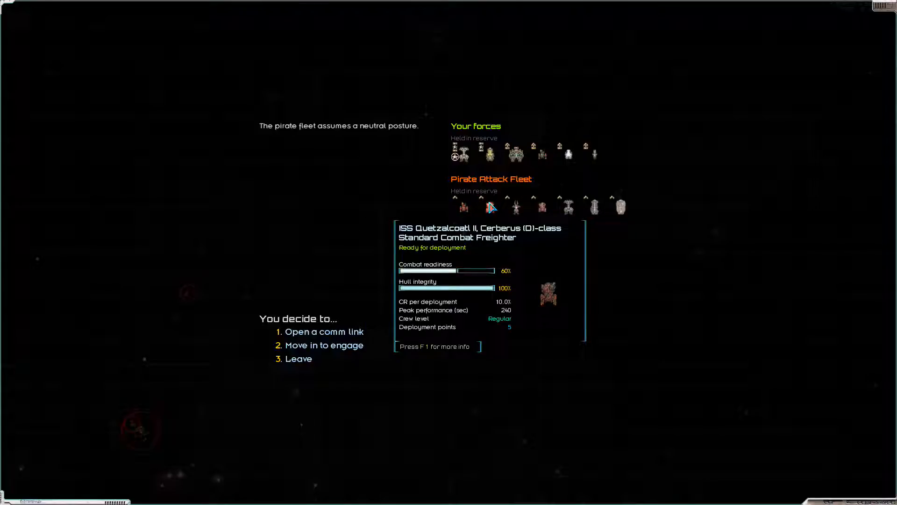
{"action": "mouse_move", "coordinate": [513, 207]}
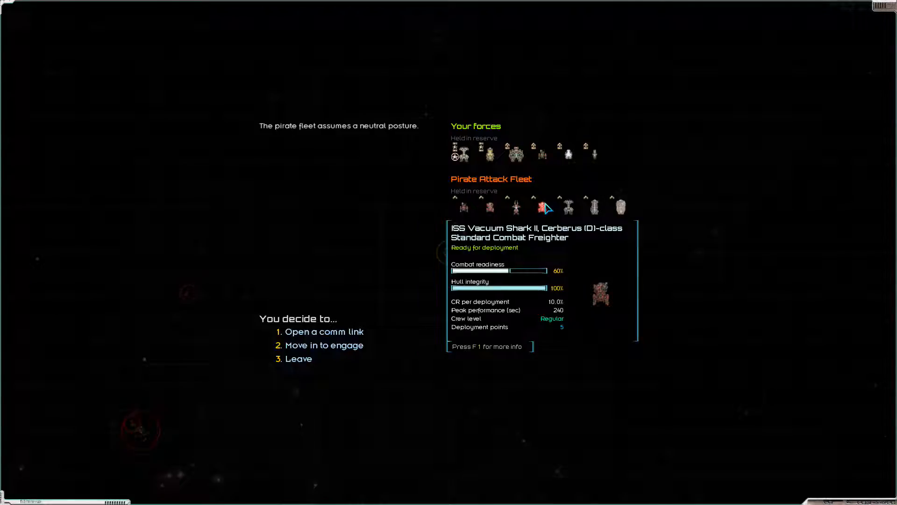
{"action": "mouse_move", "coordinate": [566, 206]}
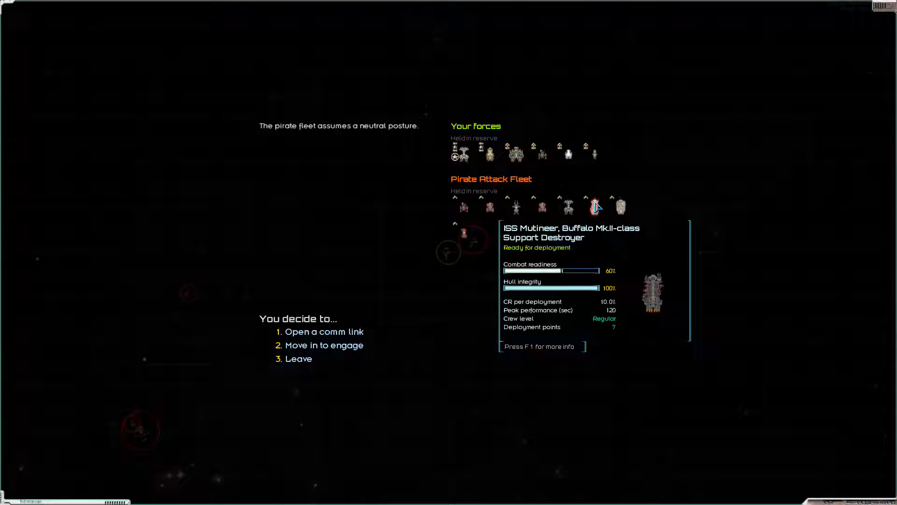
{"action": "mouse_move", "coordinate": [620, 205]}
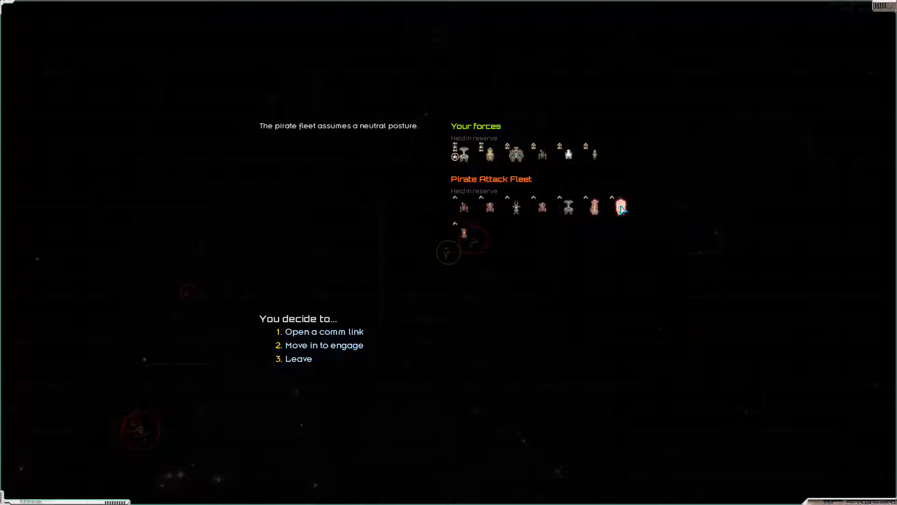
{"action": "mouse_move", "coordinate": [622, 206]}
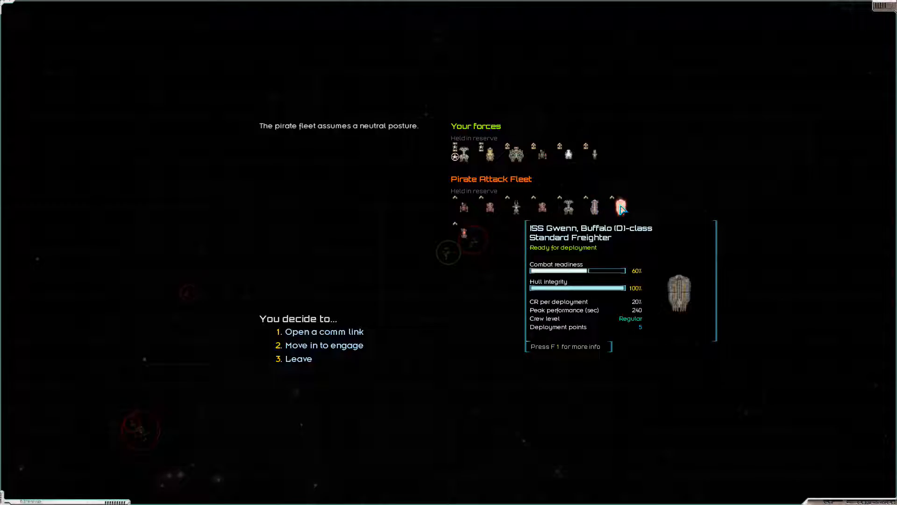
{"action": "mouse_move", "coordinate": [500, 253]}
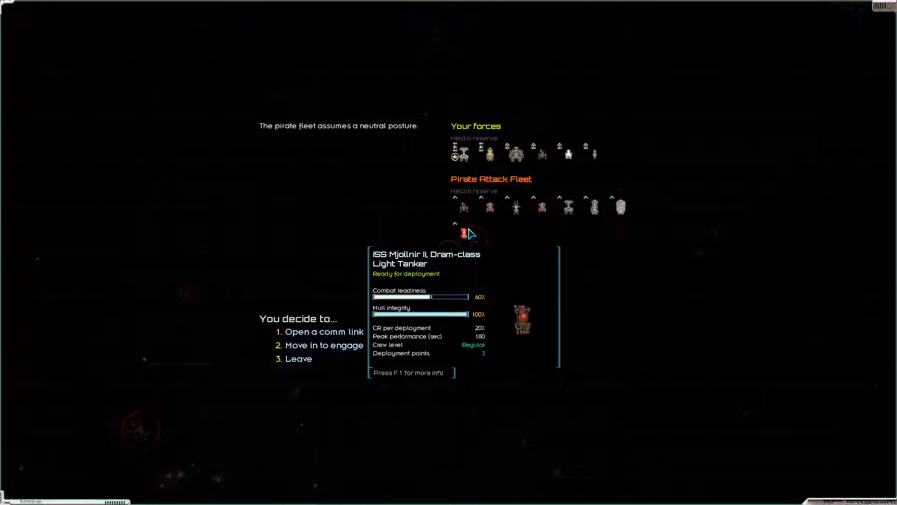
{"action": "mouse_move", "coordinate": [622, 207]}
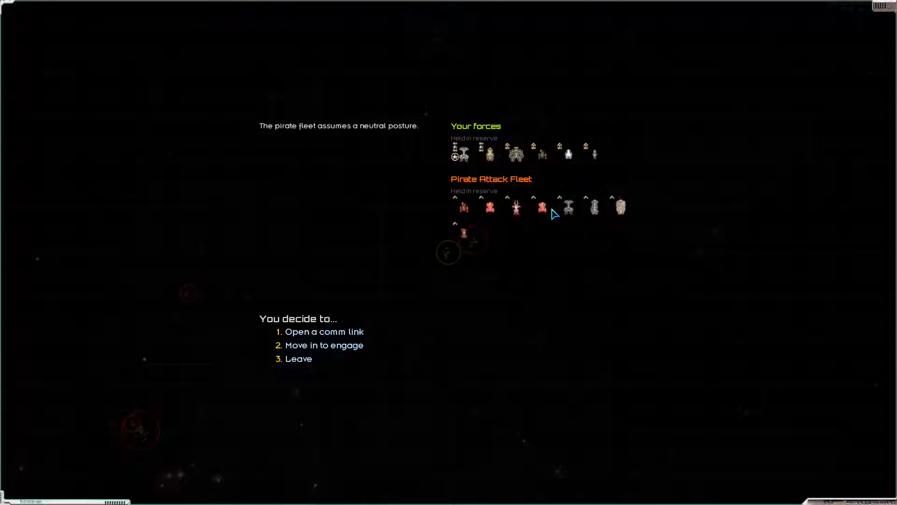
{"action": "mouse_move", "coordinate": [346, 349]}
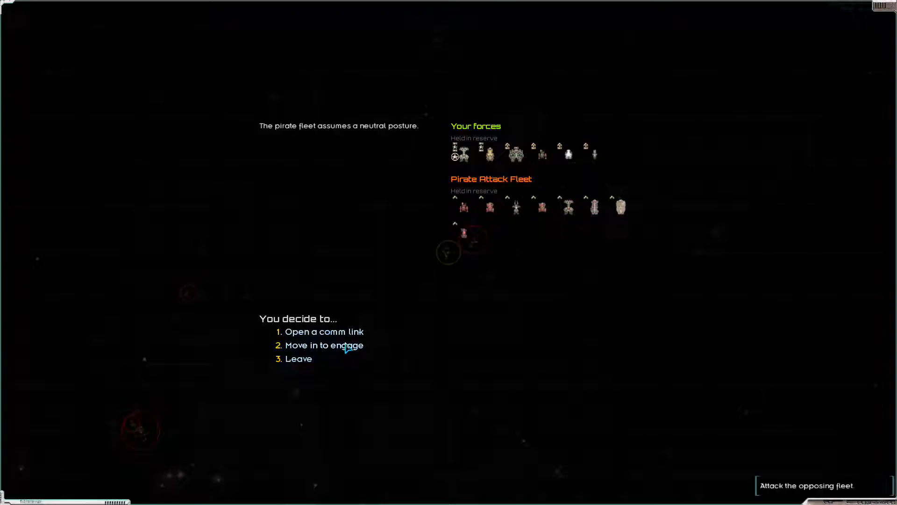
Step: Attack the pirates, deploying four ships including Camaxtli II and Bunus for 34 points
{"action": "left_click", "coordinate": [324, 345]}
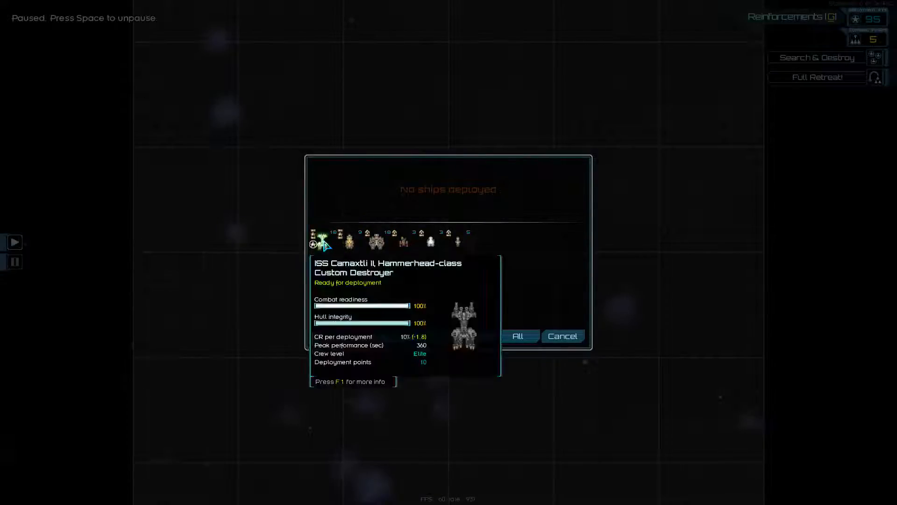
{"action": "left_click", "coordinate": [314, 235]}
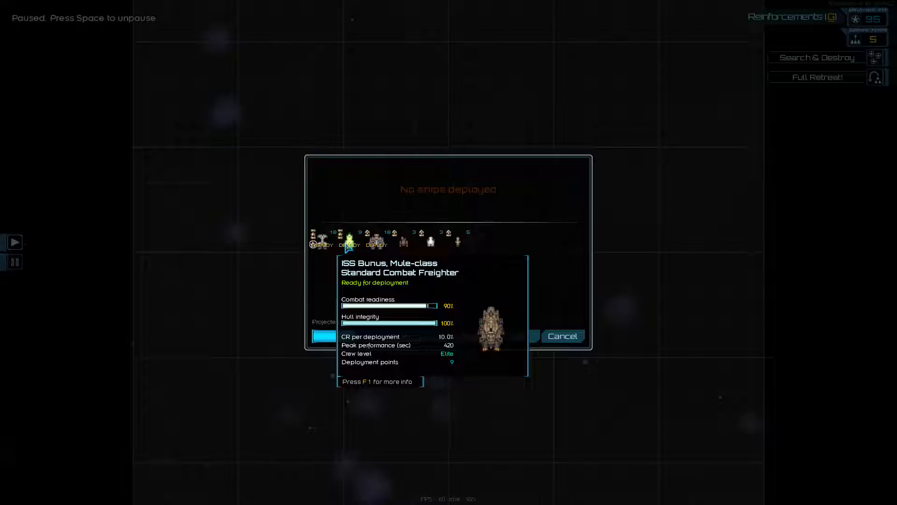
{"action": "mouse_move", "coordinate": [375, 237]}
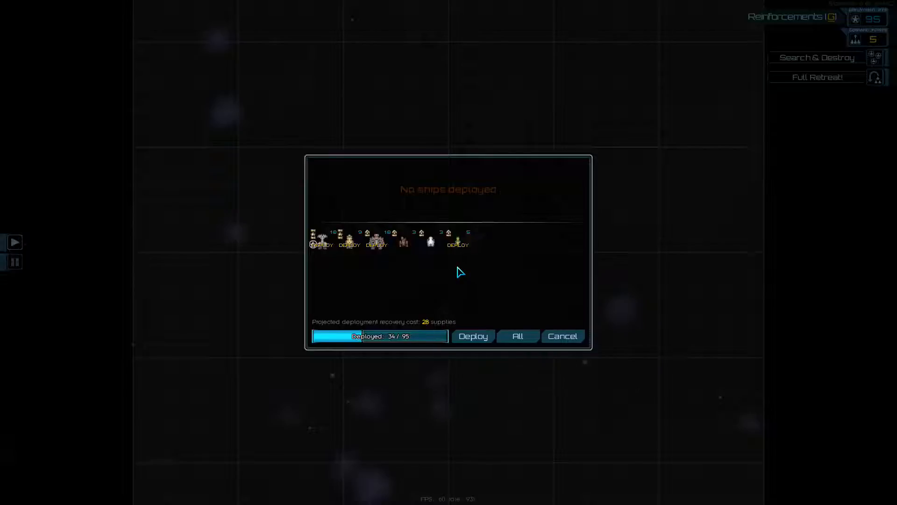
{"action": "mouse_move", "coordinate": [426, 278]}
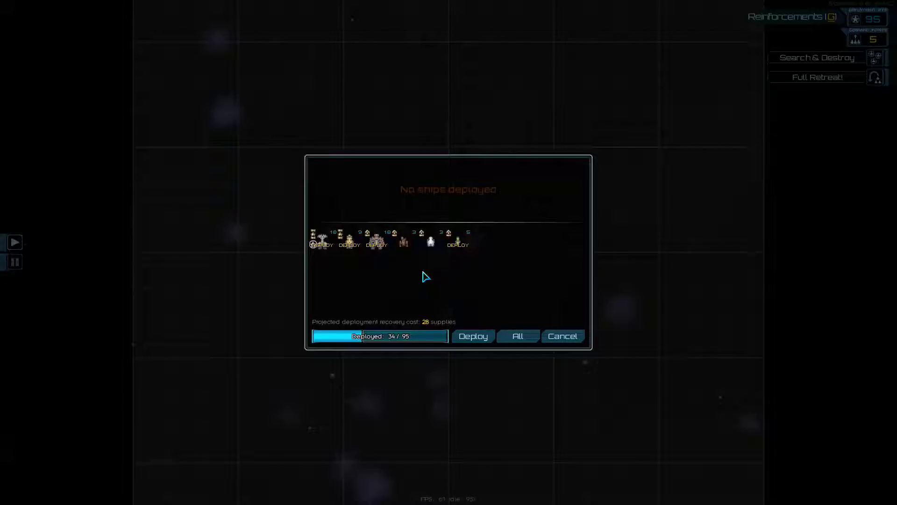
{"action": "mouse_move", "coordinate": [404, 239]}
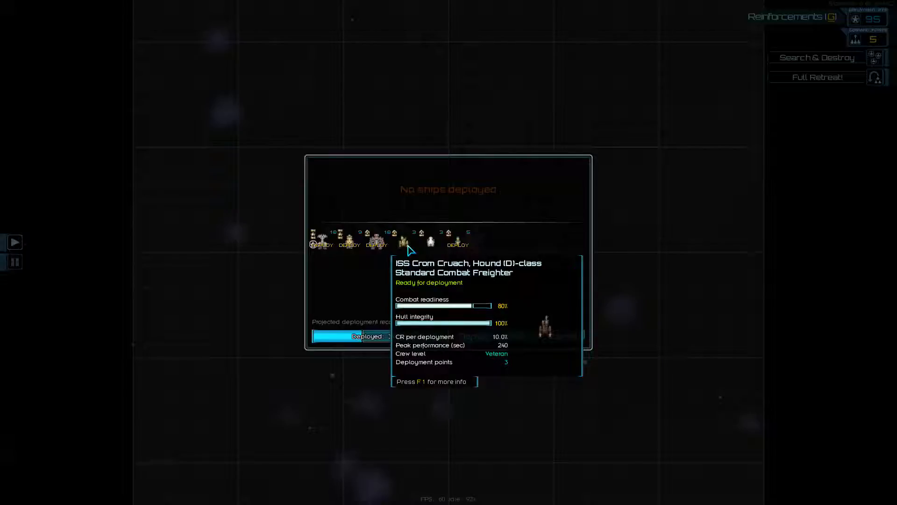
{"action": "mouse_move", "coordinate": [431, 238]}
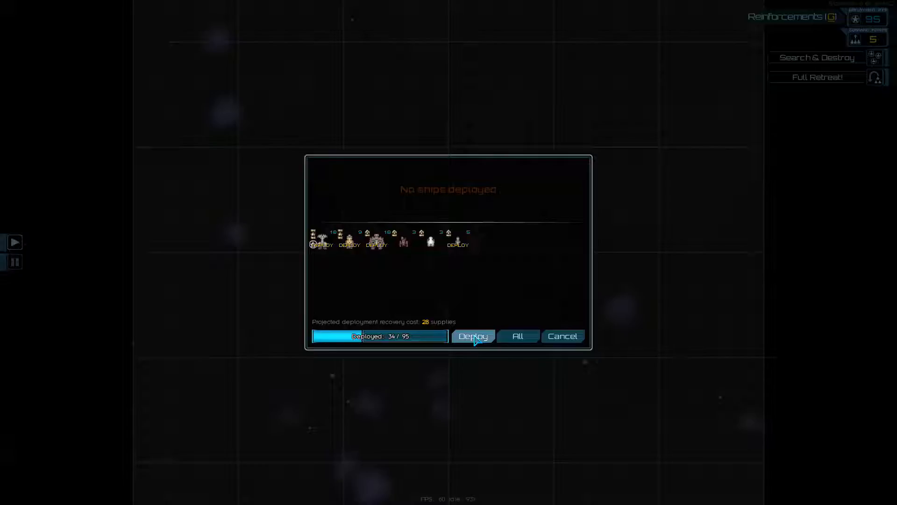
{"action": "left_click", "coordinate": [472, 336]}
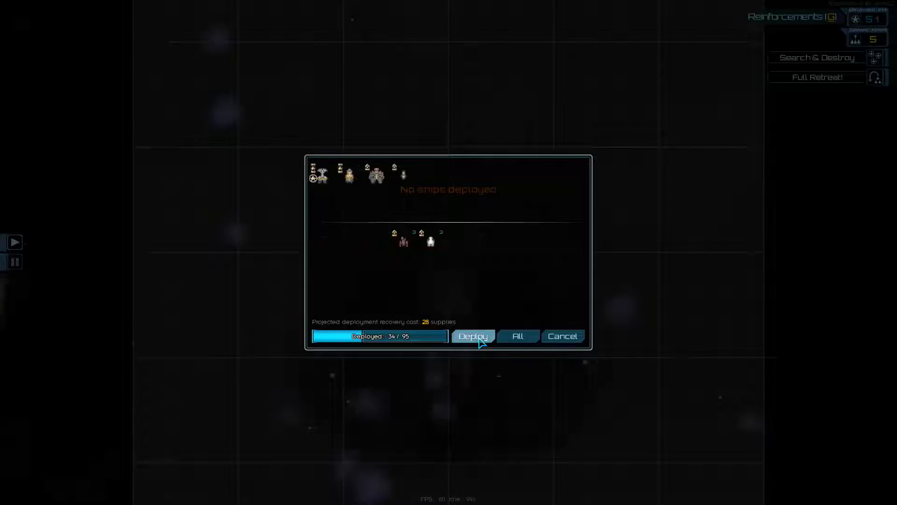
Step: Fight the pirate fleet until defeated, disabling the ISS Wyrm II, then end the battle
{"action": "left_click", "coordinate": [473, 336]}
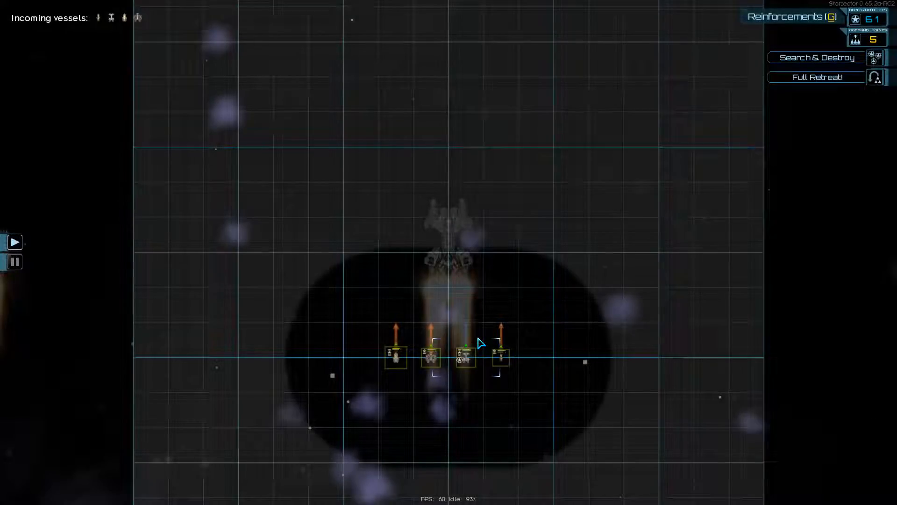
{"action": "mouse_move", "coordinate": [383, 348]}
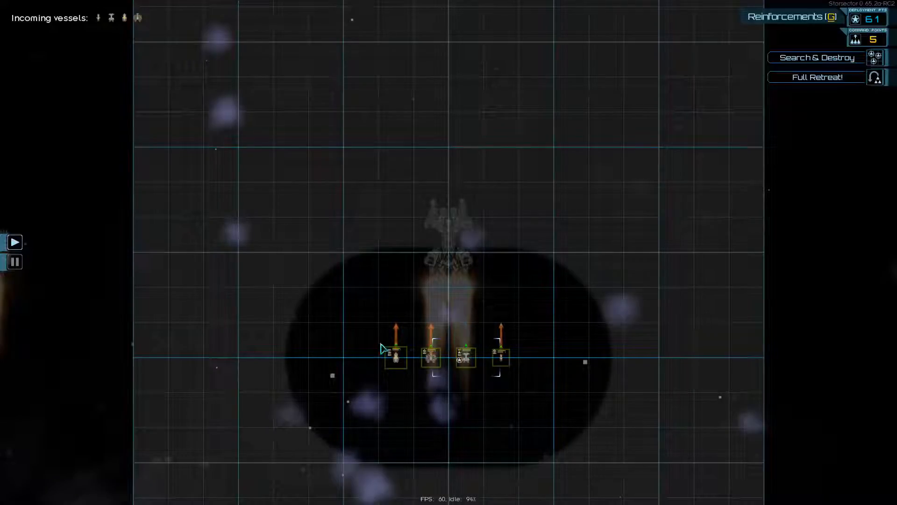
{"action": "left_click", "coordinate": [395, 357]}
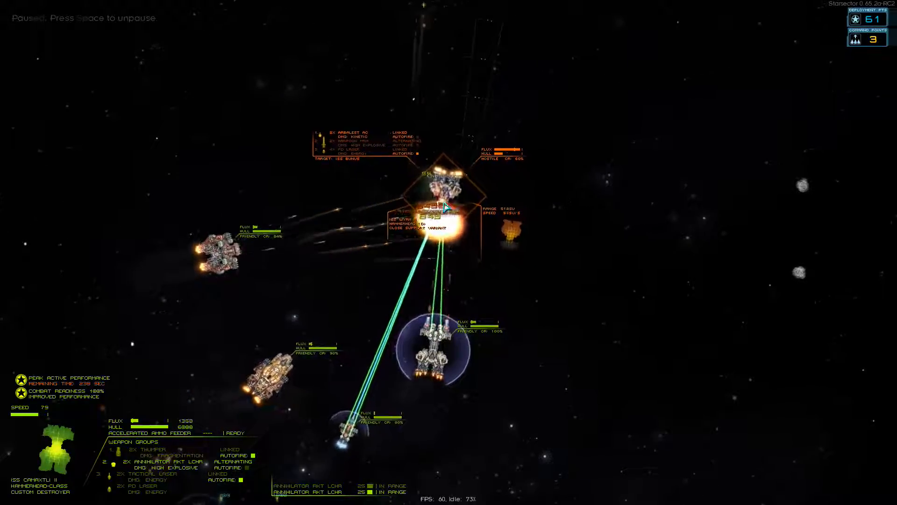
{"action": "key", "text": "space"}
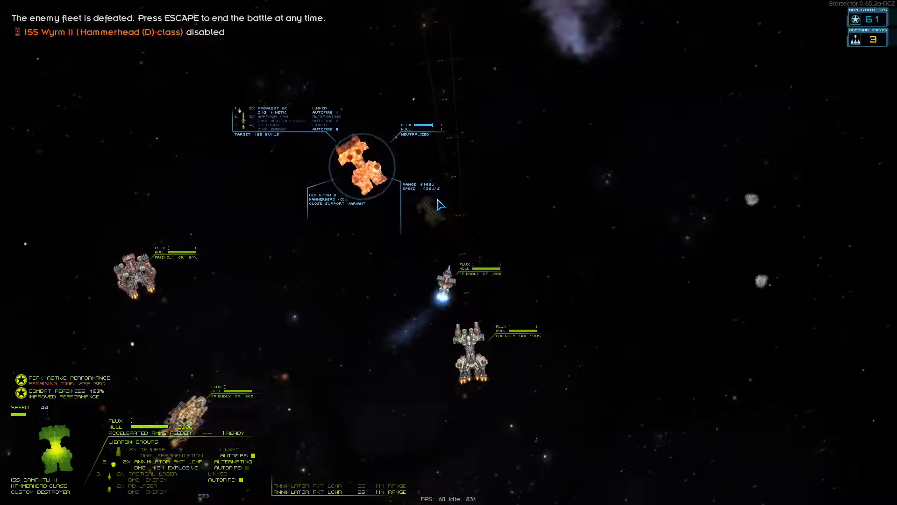
{"action": "key", "text": "escape"}
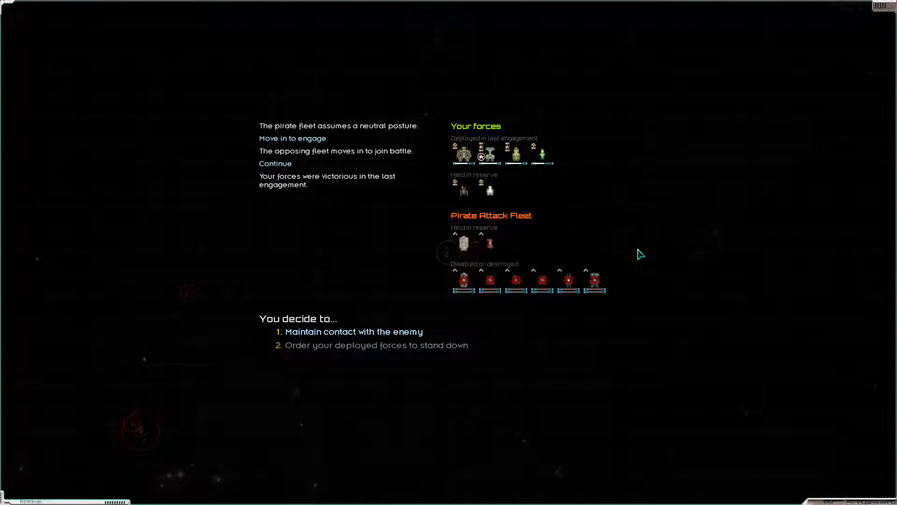
{"action": "mouse_move", "coordinate": [586, 219]}
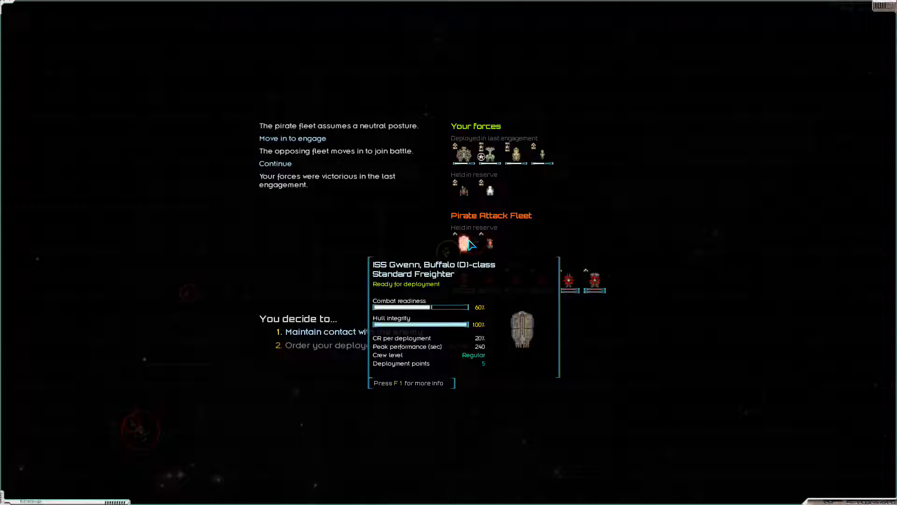
{"action": "mouse_move", "coordinate": [365, 309]}
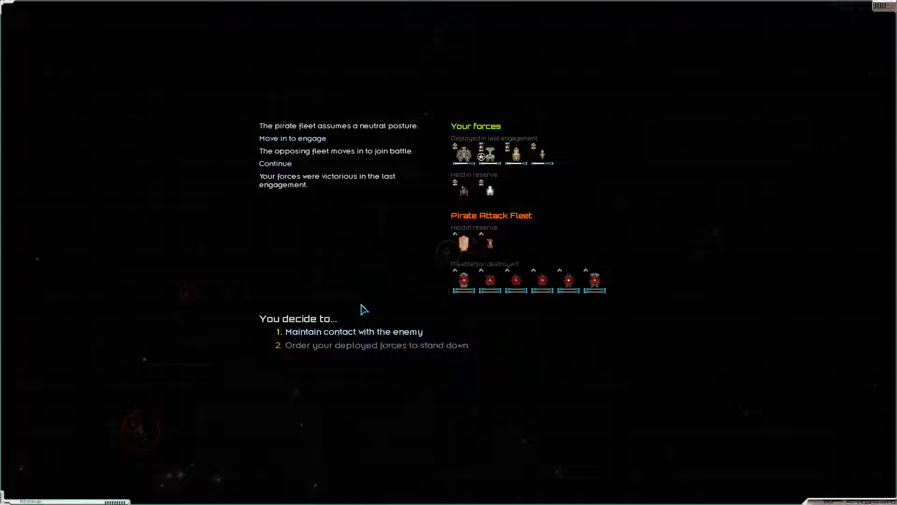
Step: Maintain contact, pursue the retreating pirates, and take command of the action
{"action": "left_click", "coordinate": [354, 332]}
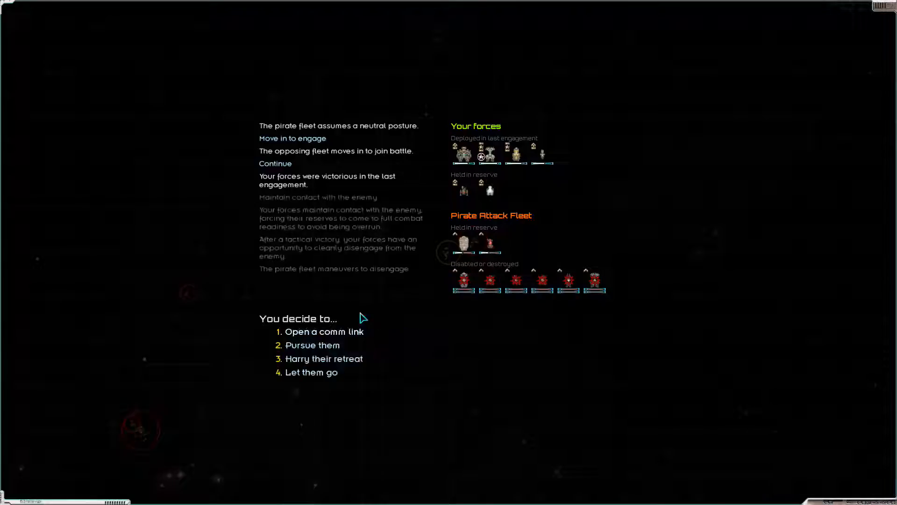
{"action": "left_click", "coordinate": [311, 345]}
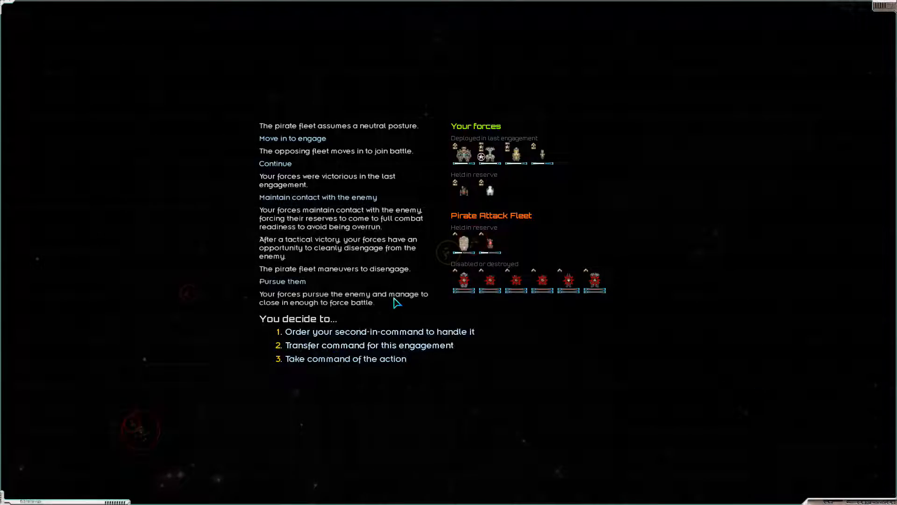
{"action": "left_click", "coordinate": [345, 359]}
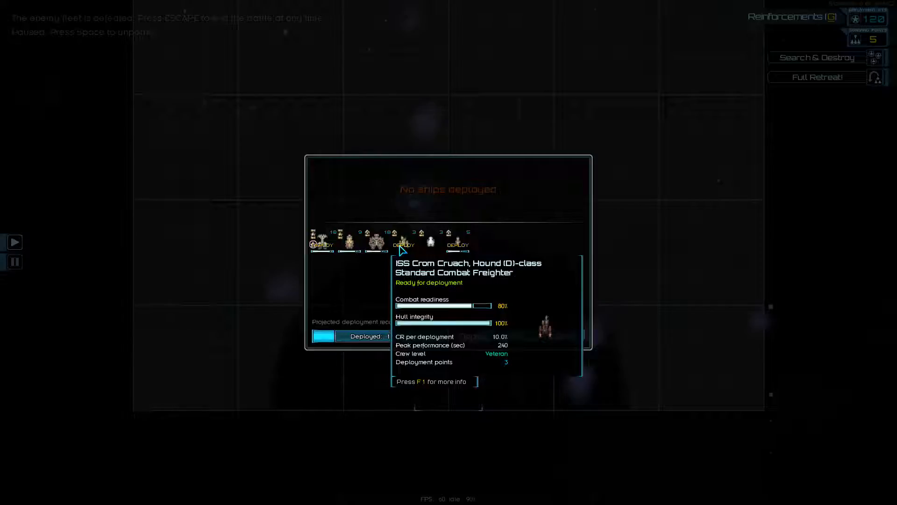
{"action": "mouse_move", "coordinate": [458, 240]}
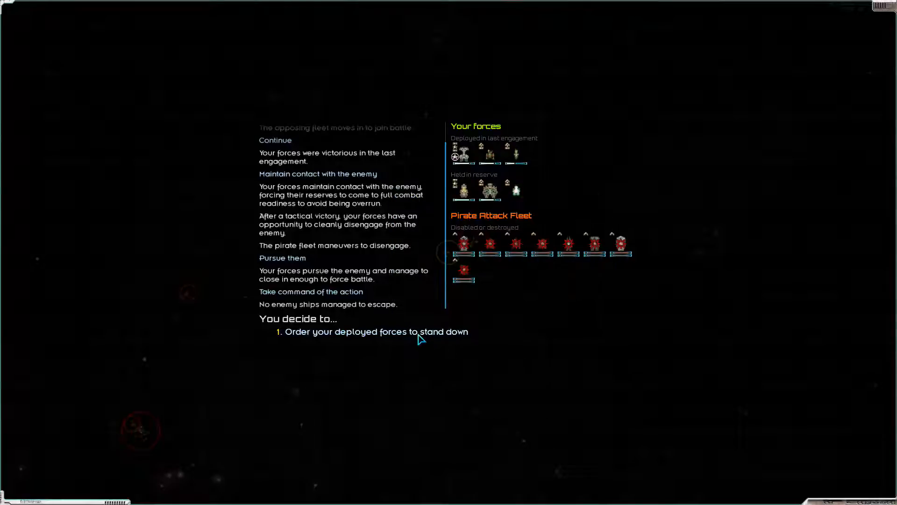
Step: Board the ISS Wyrm II with six crew via hard-dock assault, recovering 1814 credits
{"action": "left_click", "coordinate": [375, 332]}
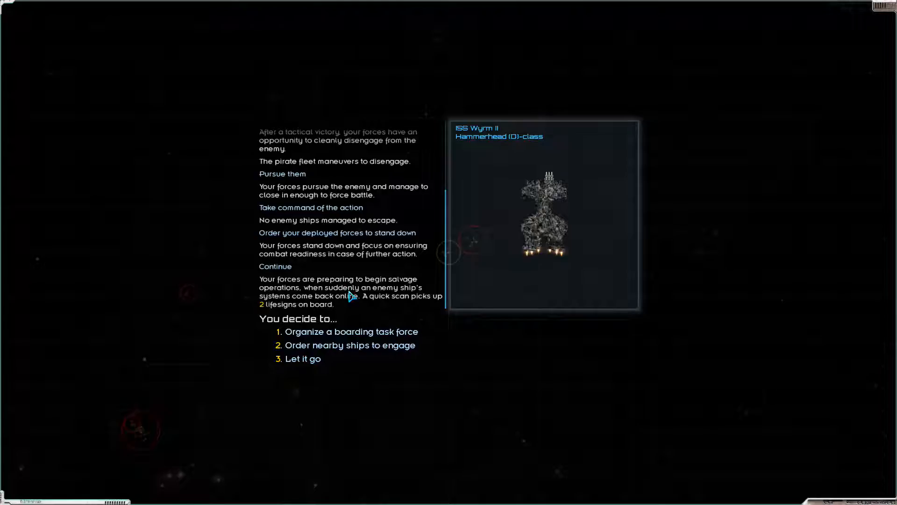
{"action": "mouse_move", "coordinate": [351, 298]}
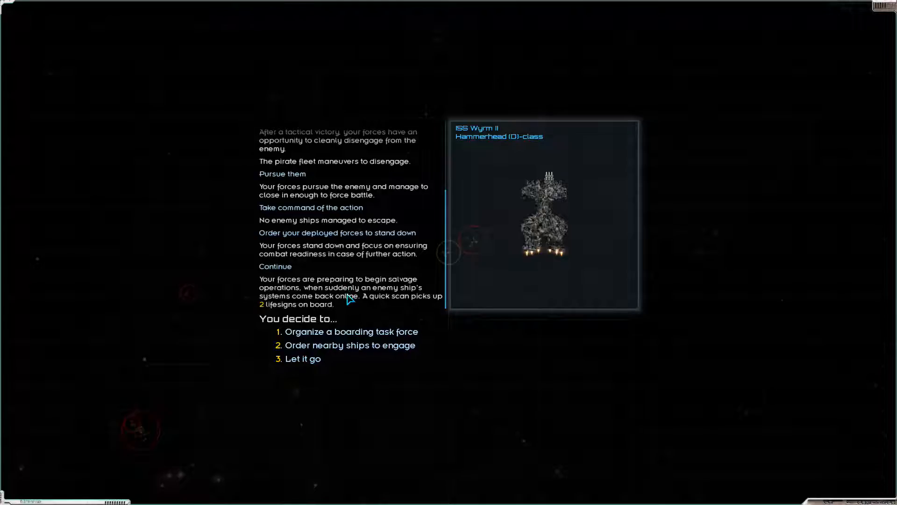
{"action": "mouse_move", "coordinate": [372, 319]}
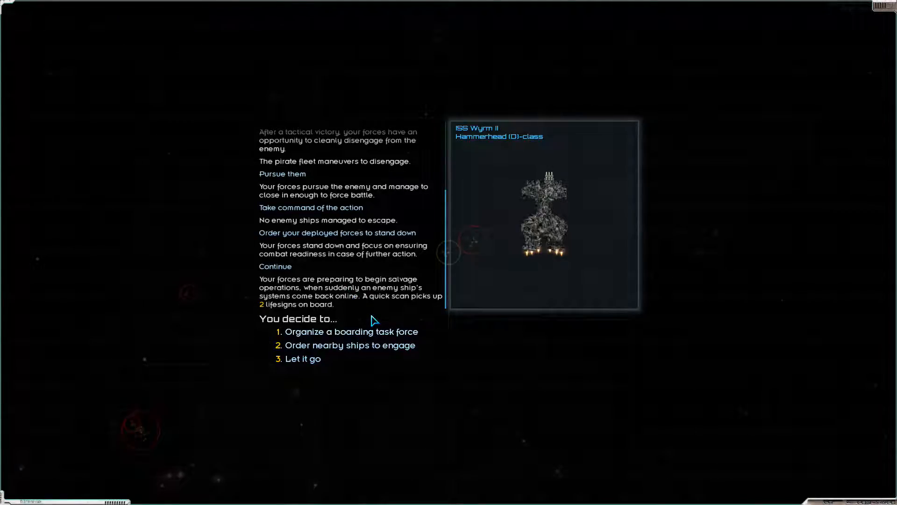
{"action": "left_click", "coordinate": [351, 332]}
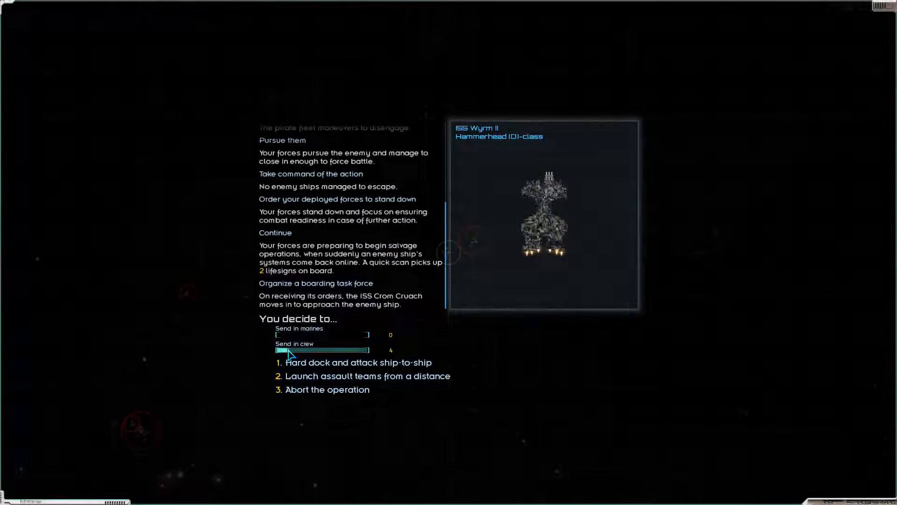
{"action": "left_click_drag", "start_coordinate": [286, 350], "coordinate": [295, 350]}
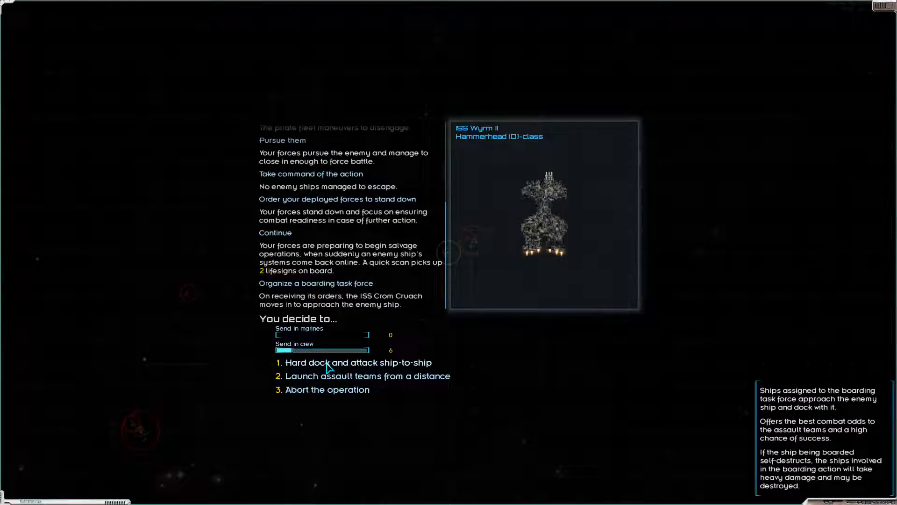
{"action": "left_click", "coordinate": [346, 363]}
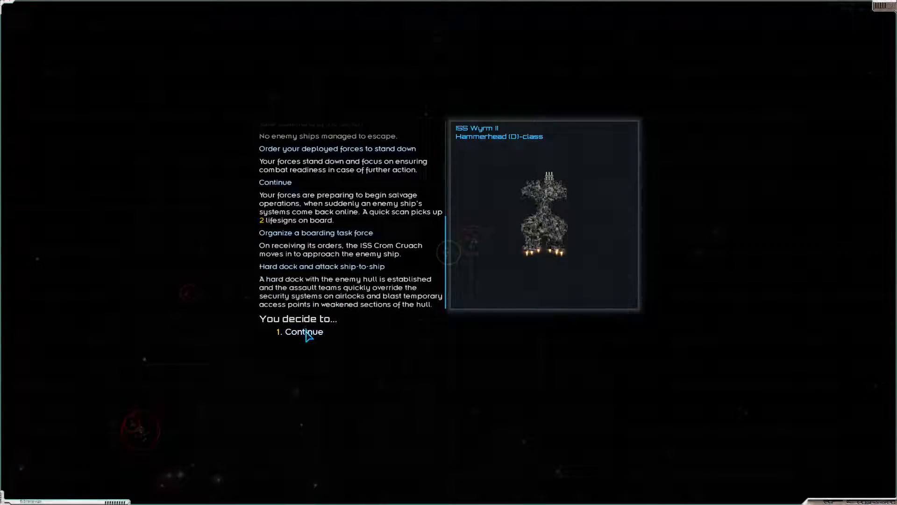
{"action": "left_click", "coordinate": [303, 332]}
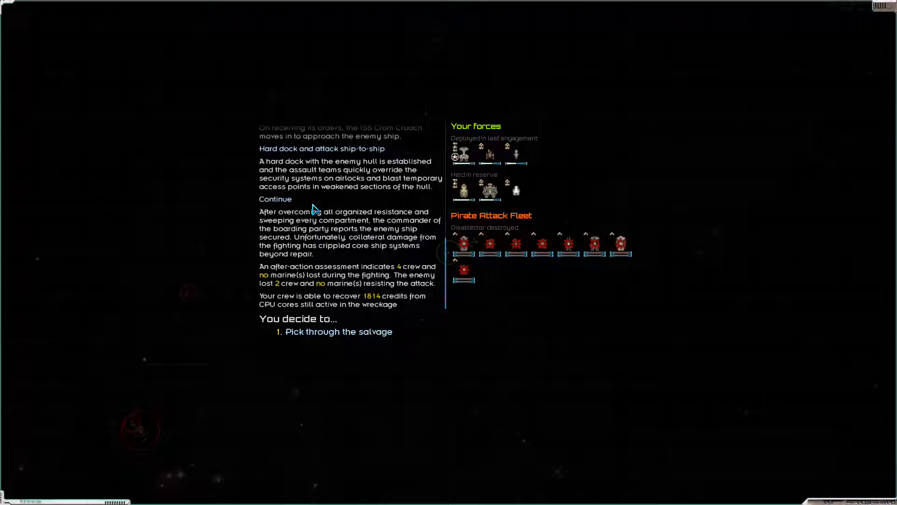
{"action": "mouse_move", "coordinate": [329, 253]}
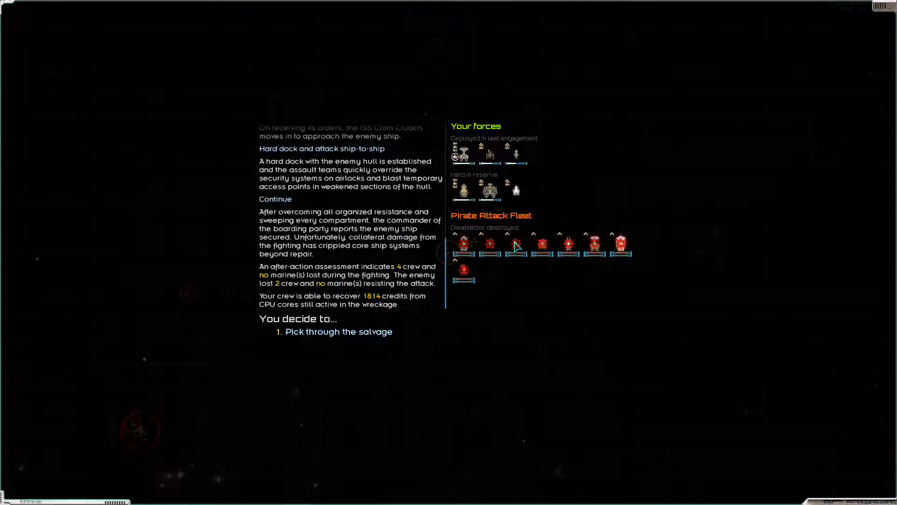
{"action": "left_click", "coordinate": [338, 331]}
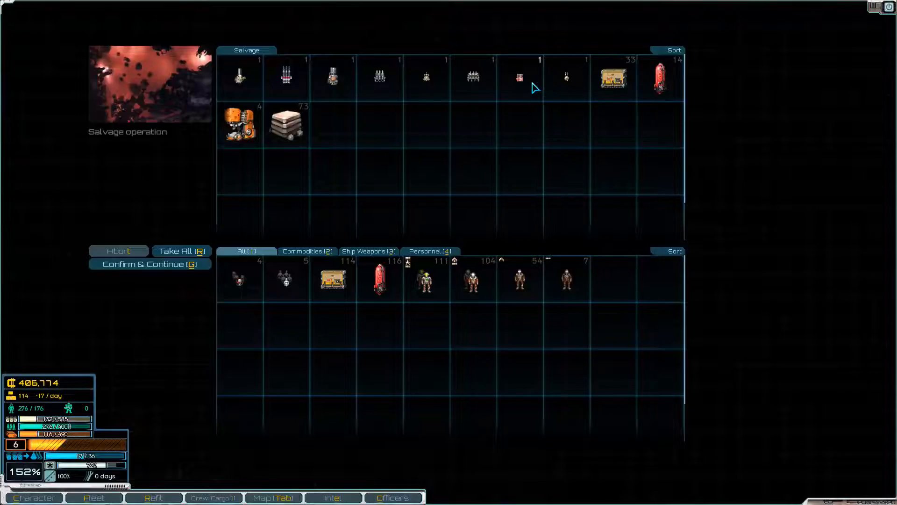
{"action": "mouse_move", "coordinate": [659, 77]}
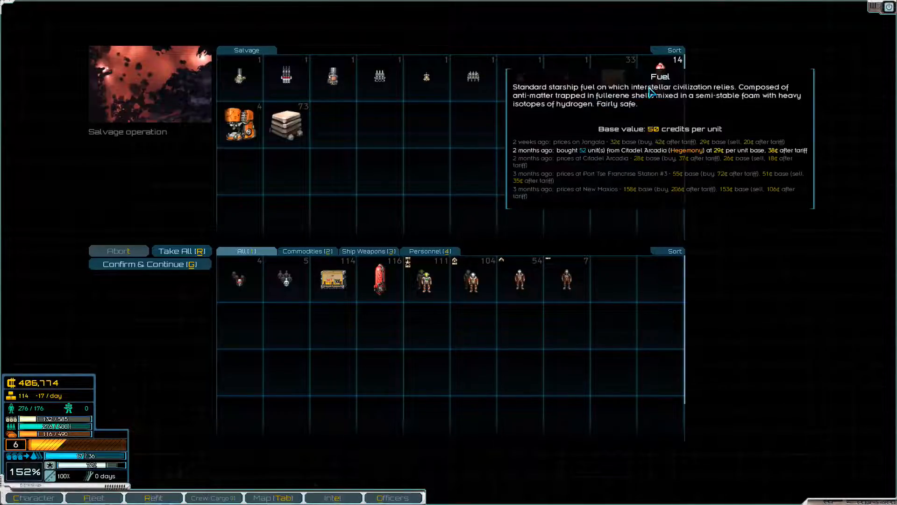
Step: Take all salvaged weapons, supplies and commodities, then confirm and continue
{"action": "left_click", "coordinate": [182, 251]}
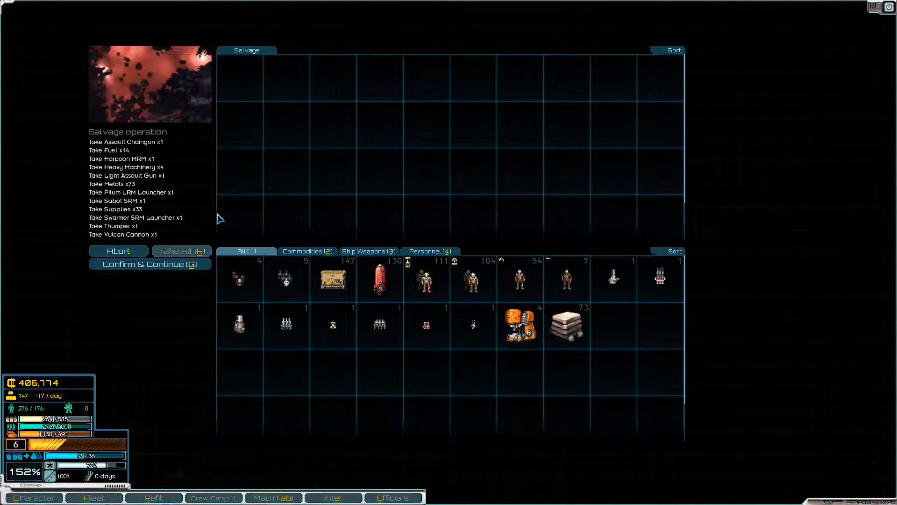
{"action": "left_click", "coordinate": [148, 263]}
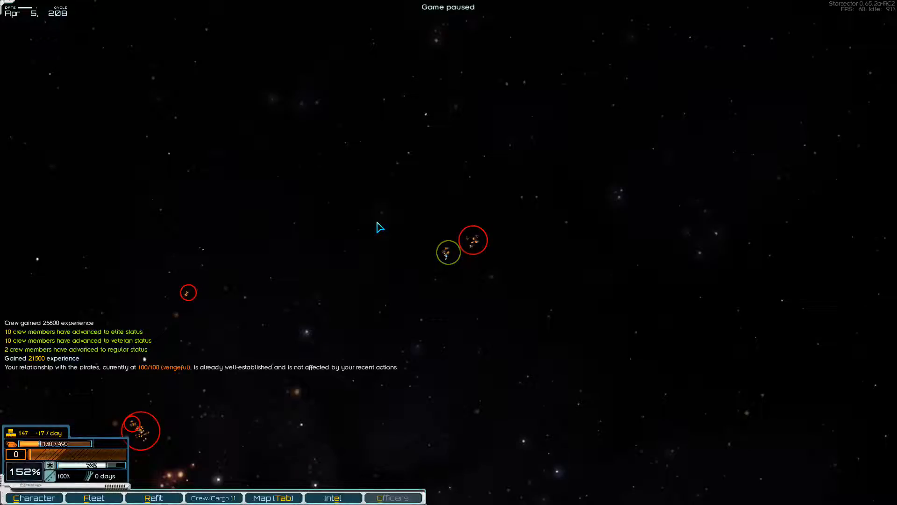
{"action": "key", "text": "space"}
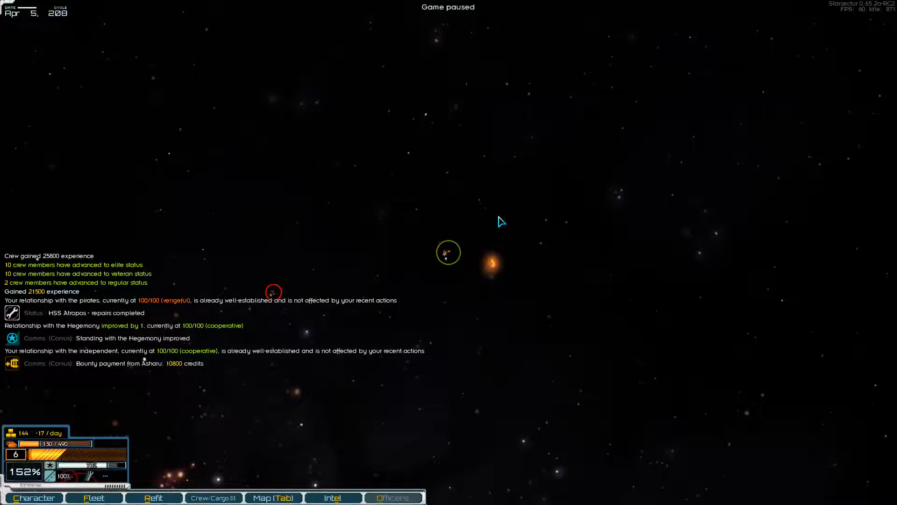
{"action": "mouse_move", "coordinate": [503, 215]}
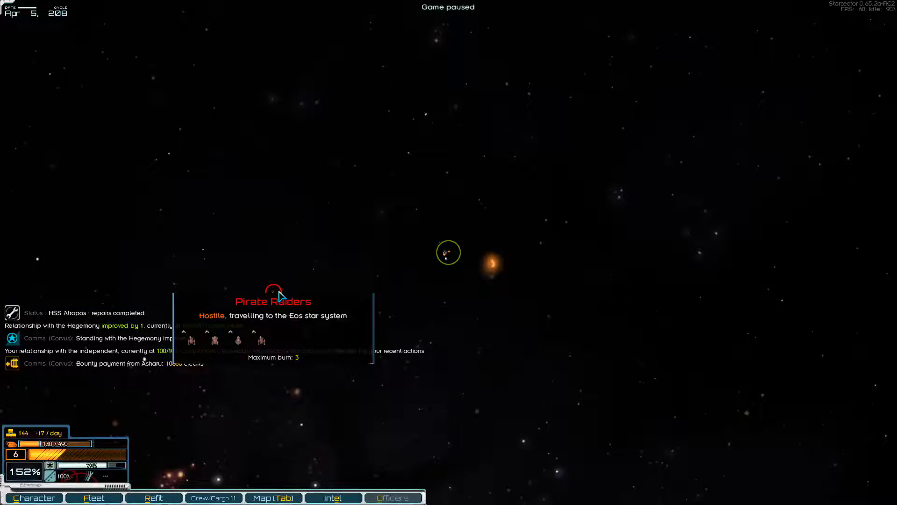
{"action": "left_click", "coordinate": [273, 497]}
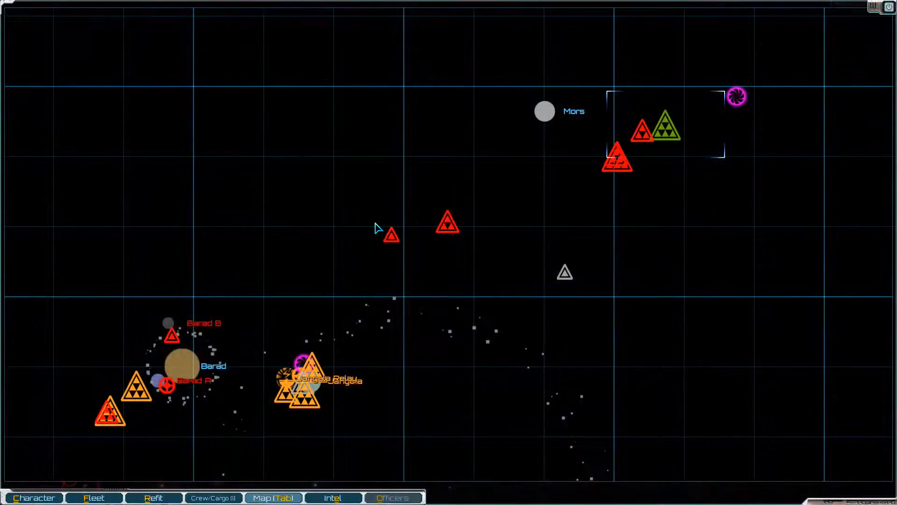
{"action": "mouse_move", "coordinate": [497, 222]}
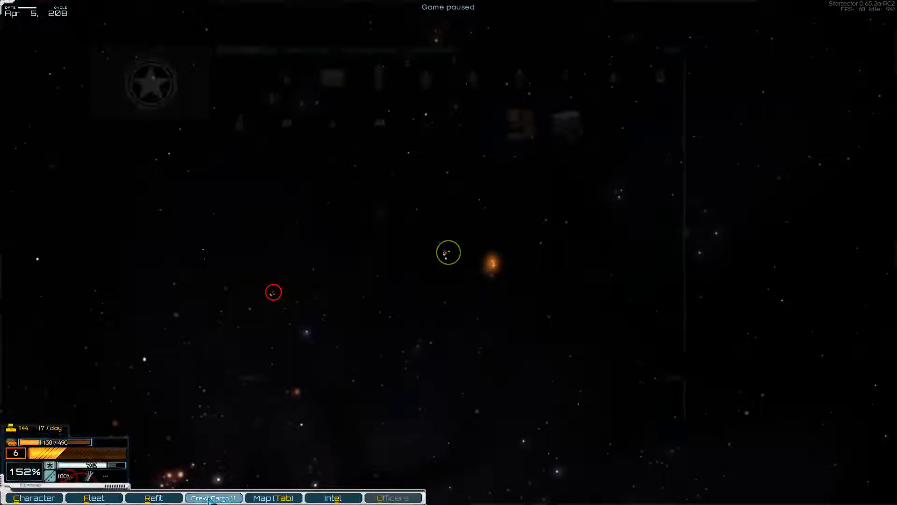
{"action": "left_click", "coordinate": [213, 497]}
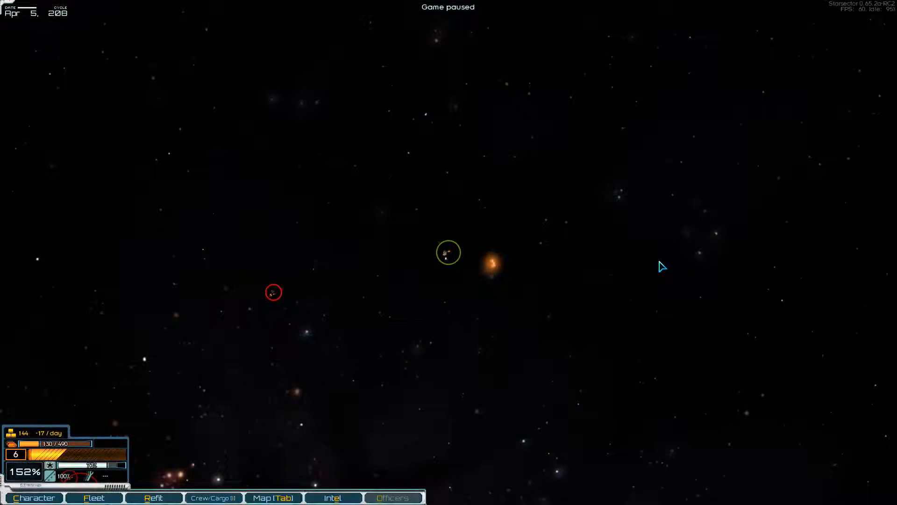
{"action": "mouse_move", "coordinate": [273, 296]}
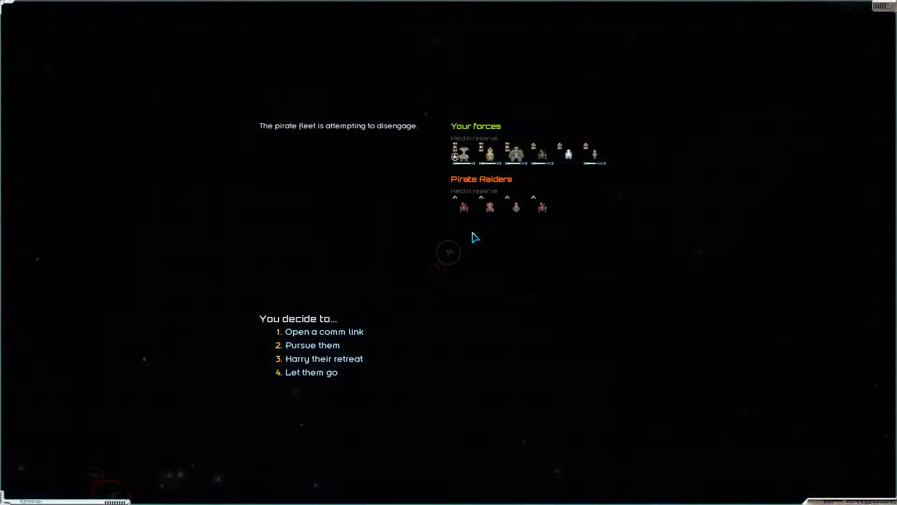
{"action": "mouse_move", "coordinate": [511, 153]}
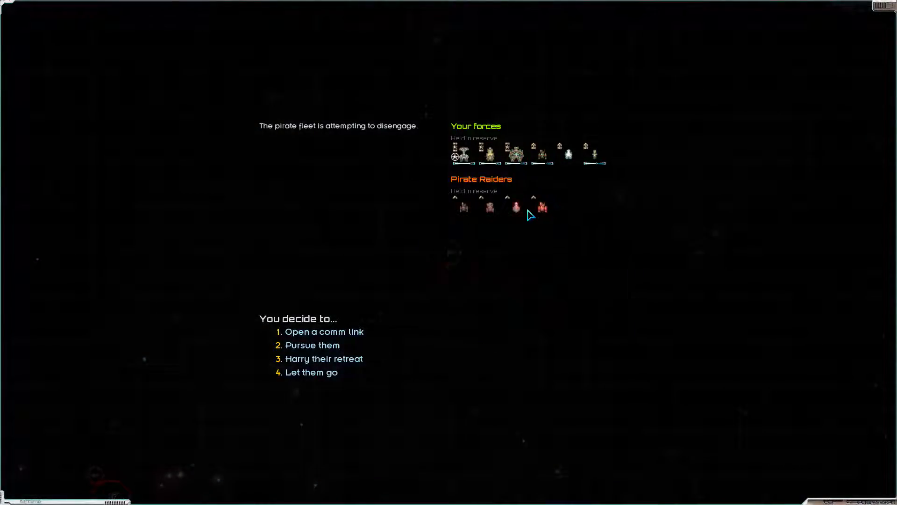
{"action": "mouse_move", "coordinate": [460, 206]}
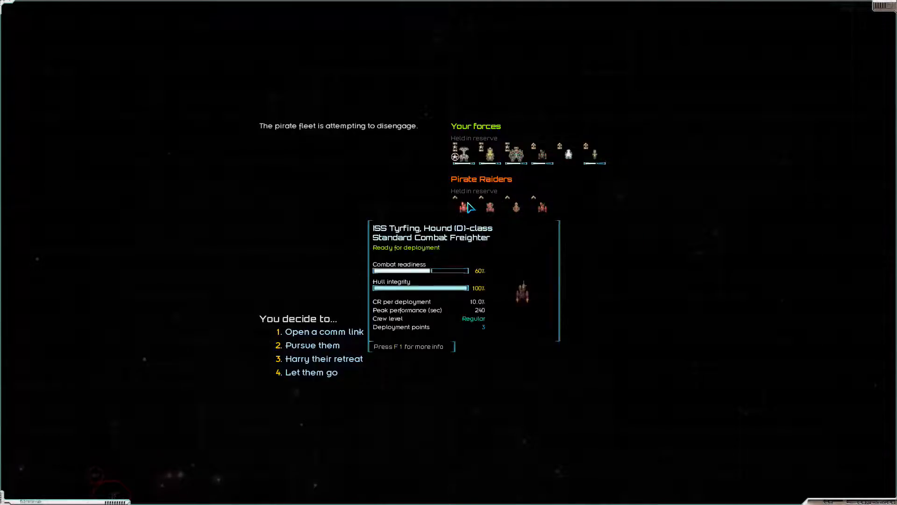
Step: Pursue the Pirate Raiders, take command, and deploy three ships including the Wolf frigate
{"action": "left_click", "coordinate": [312, 345]}
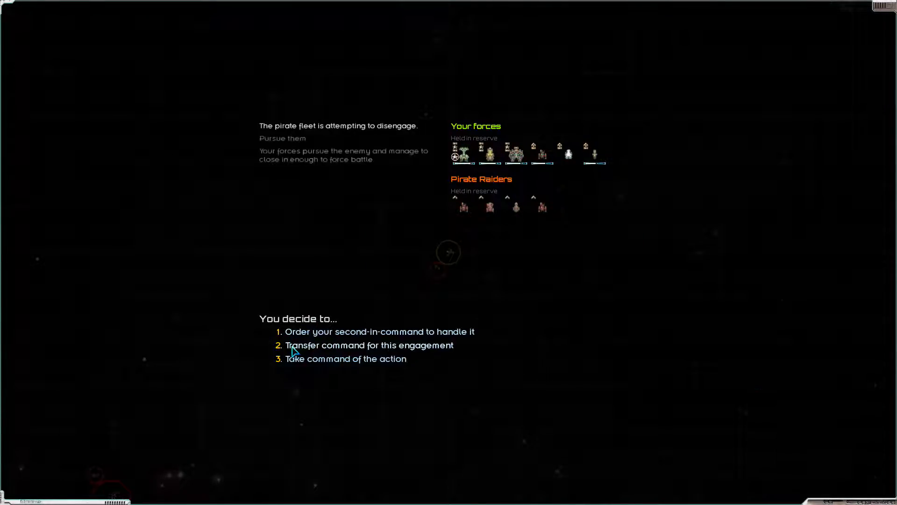
{"action": "left_click", "coordinate": [346, 359]}
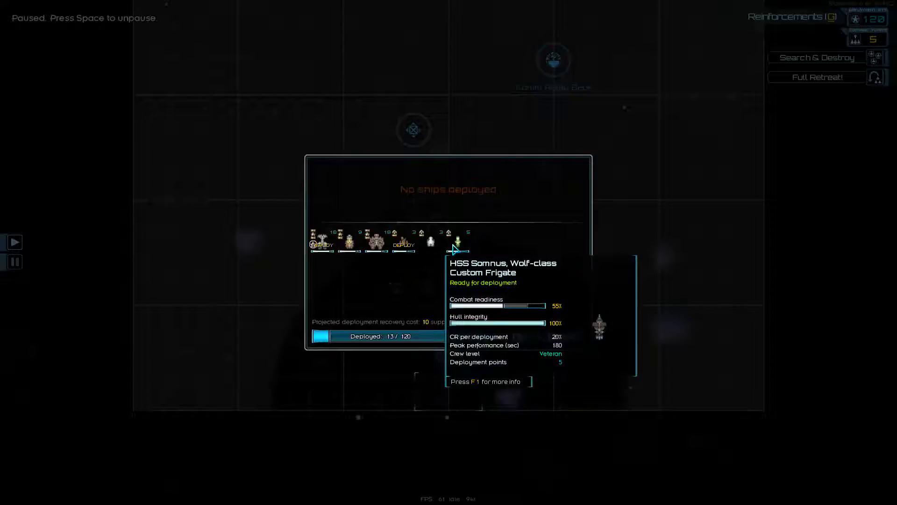
{"action": "left_click", "coordinate": [457, 244]}
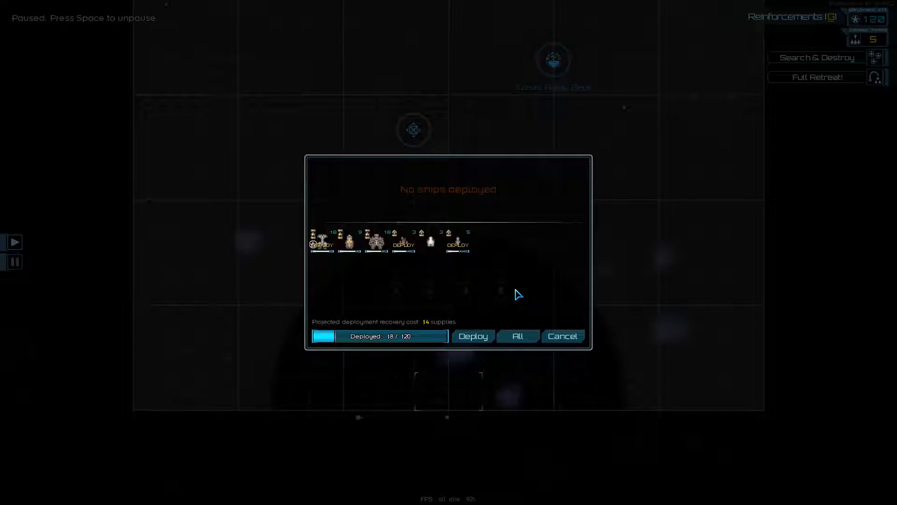
{"action": "mouse_move", "coordinate": [516, 308]}
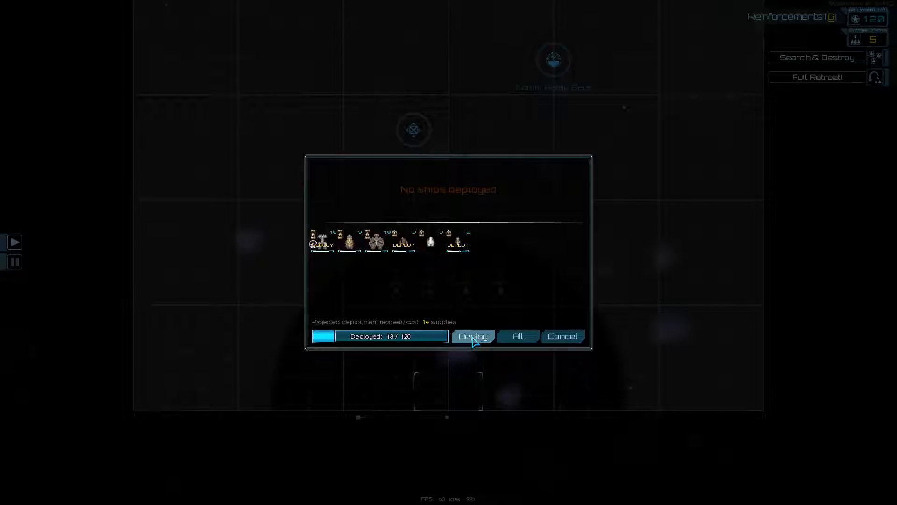
{"action": "left_click", "coordinate": [473, 336]}
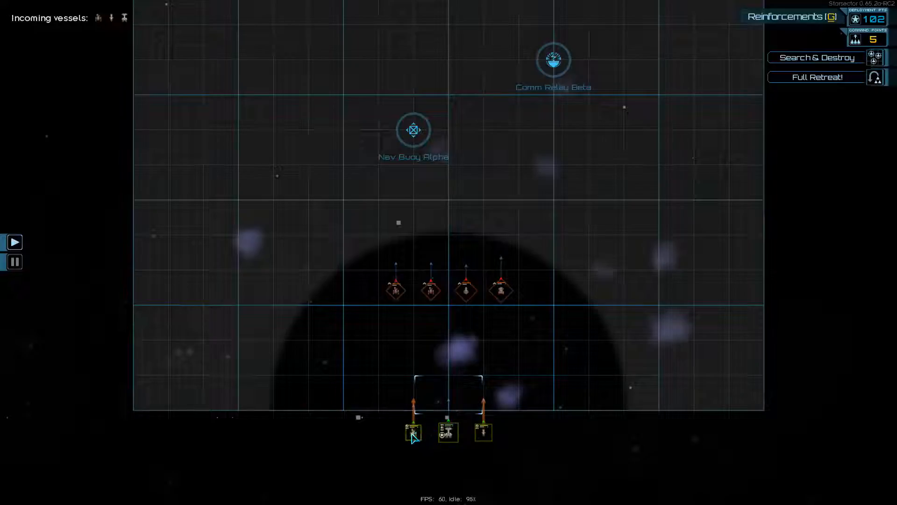
Step: Fight the pirate raiders until the Hound ISS Tyrfing is disabled
{"action": "left_click", "coordinate": [447, 431]}
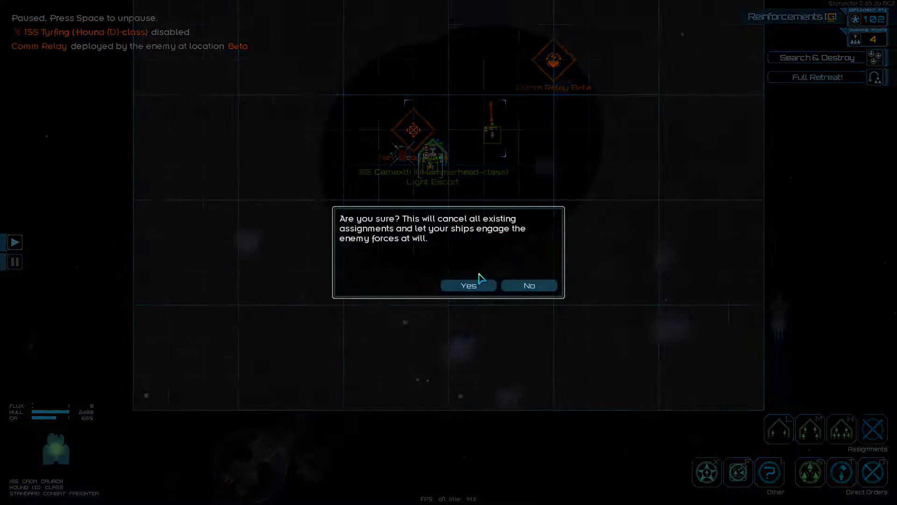
Step: Confirm Search & Destroy and fight until the enemy fleet is defeated
{"action": "left_click", "coordinate": [467, 285]}
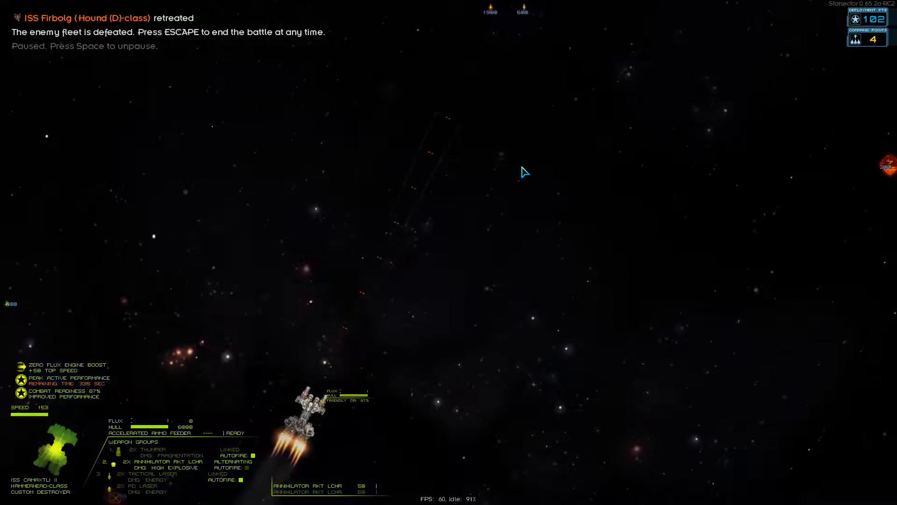
{"action": "key", "text": "space"}
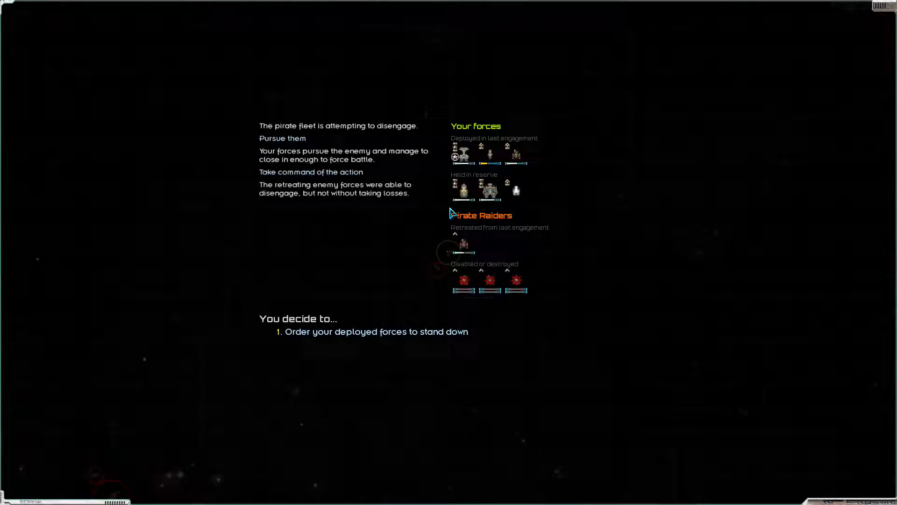
{"action": "mouse_move", "coordinate": [489, 155]}
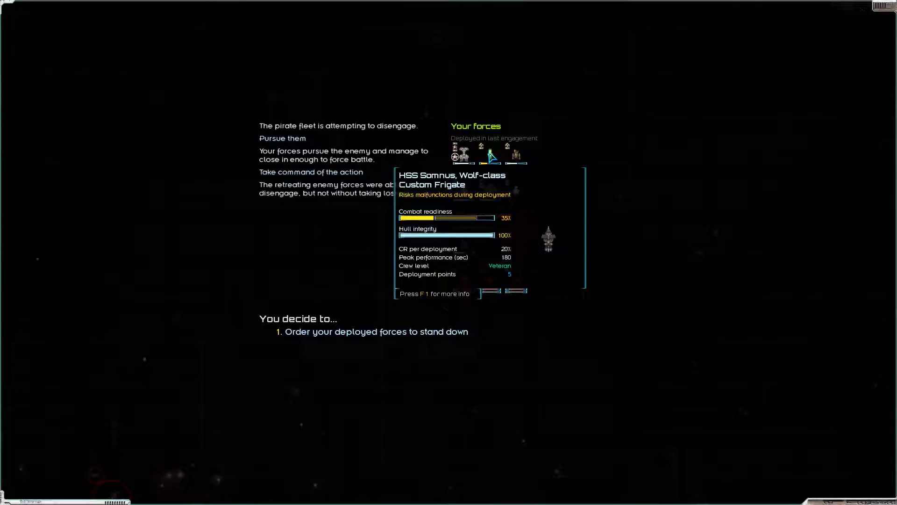
{"action": "mouse_move", "coordinate": [641, 252]}
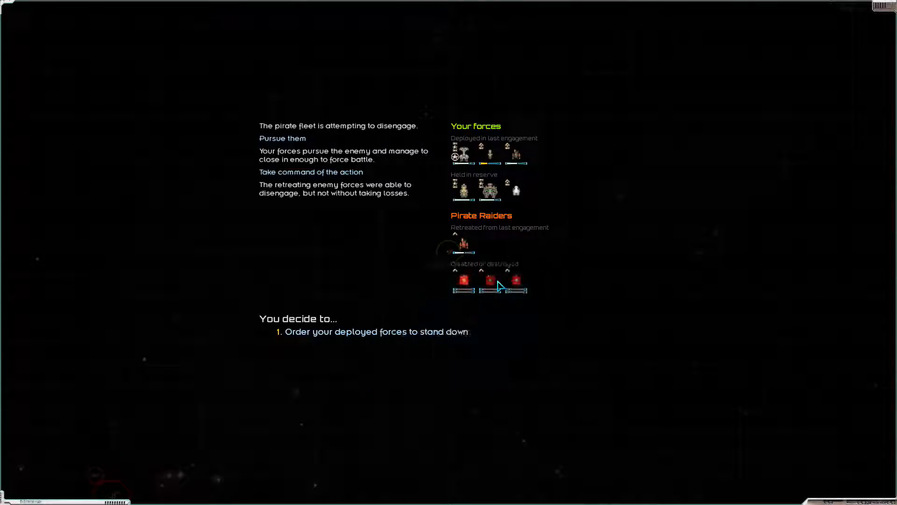
Step: Stand down the deployed forces and continue to the post-battle salvage
{"action": "left_click", "coordinate": [375, 332]}
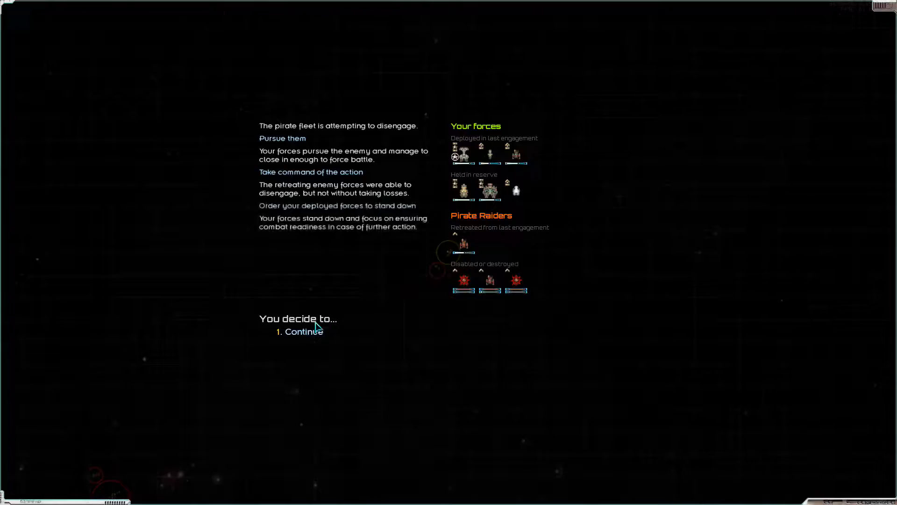
{"action": "left_click", "coordinate": [300, 332]}
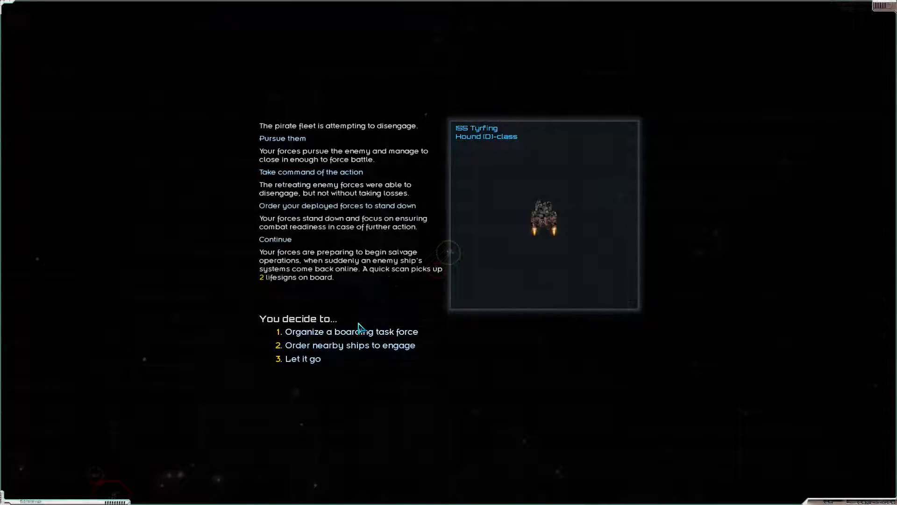
Step: Board ISS Tyrfing with ISS Crom Cruach using a hard dock ship-to-ship attack
{"action": "left_click", "coordinate": [352, 331]}
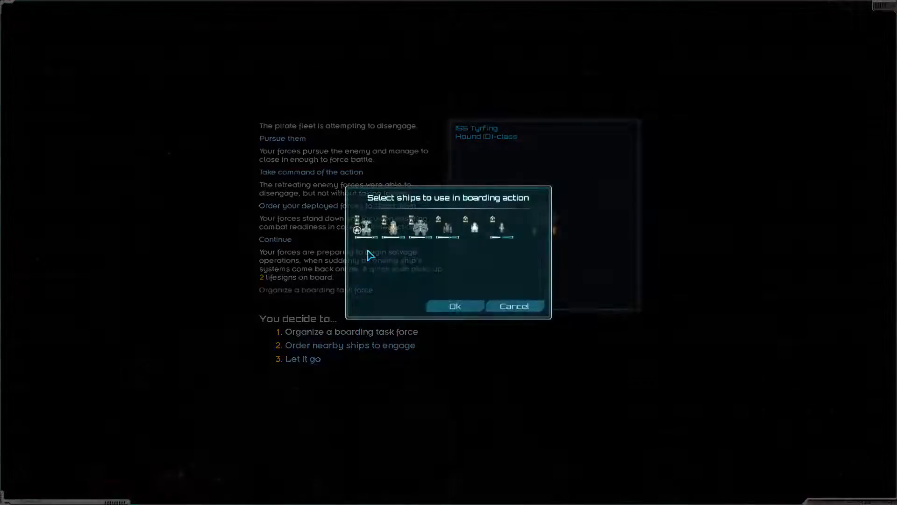
{"action": "mouse_move", "coordinate": [448, 229]}
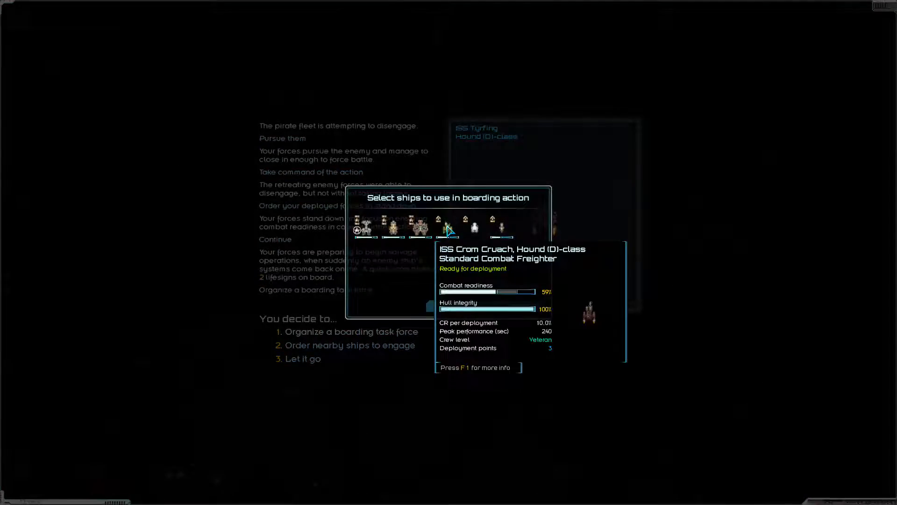
{"action": "left_click", "coordinate": [449, 226]}
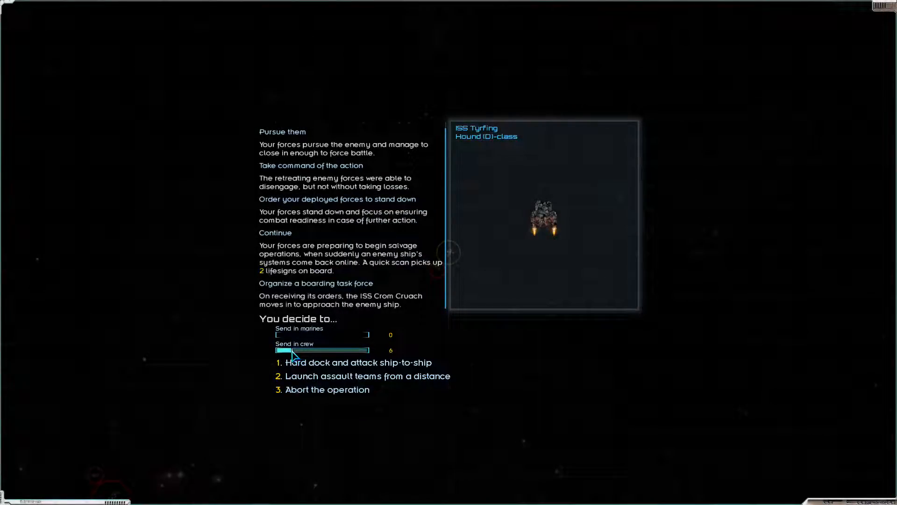
{"action": "mouse_move", "coordinate": [337, 369]}
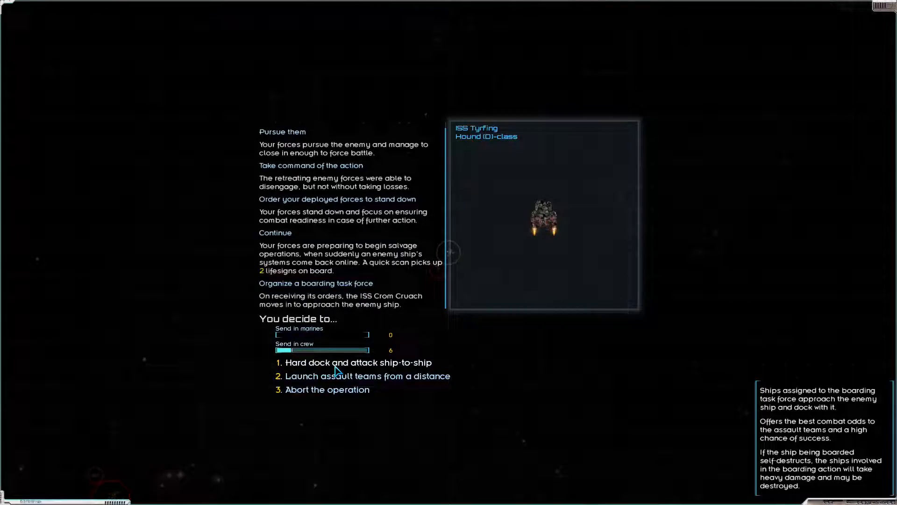
{"action": "left_click", "coordinate": [356, 362]}
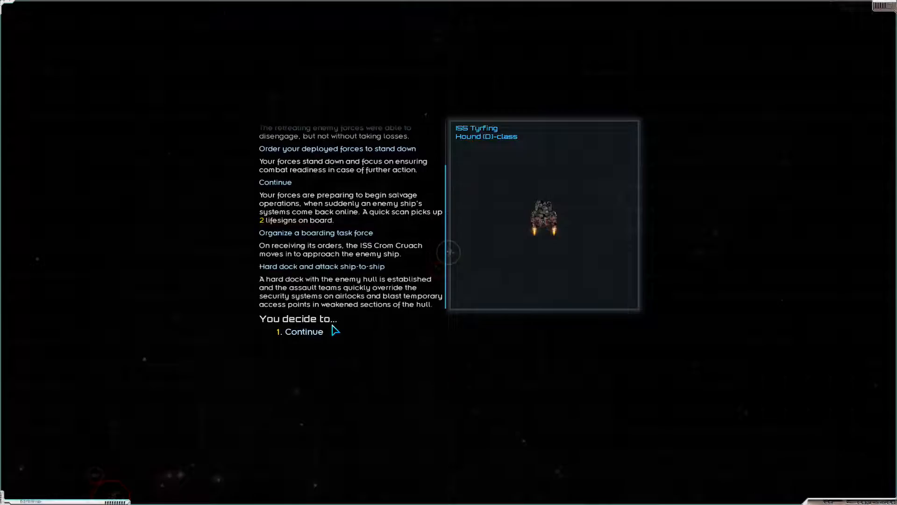
{"action": "left_click", "coordinate": [302, 331]}
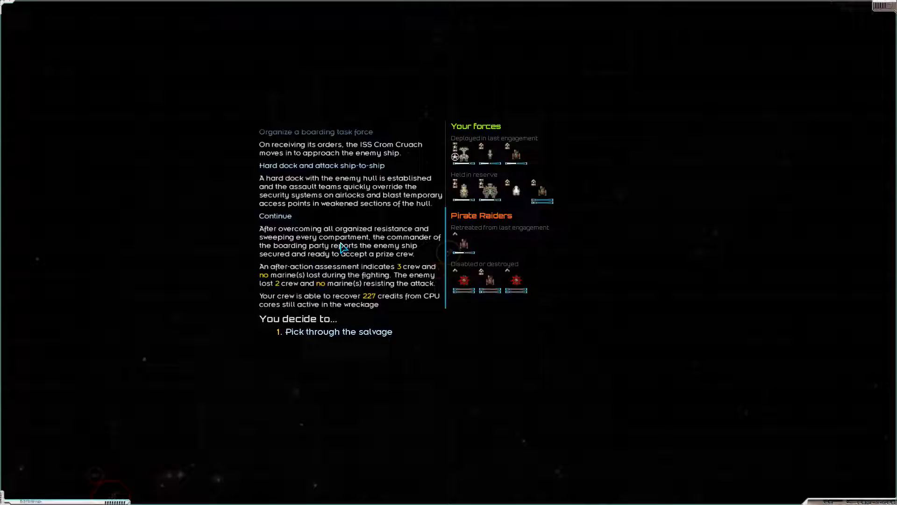
{"action": "mouse_move", "coordinate": [393, 252]}
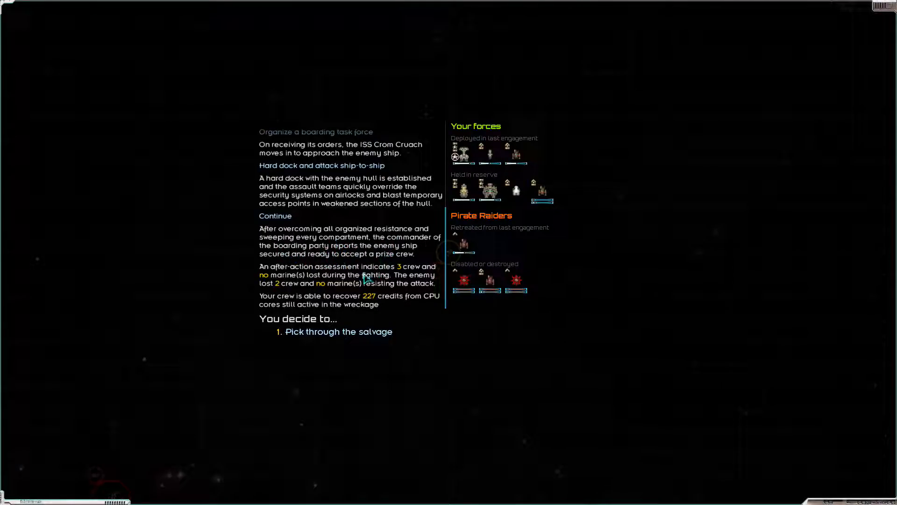
{"action": "mouse_move", "coordinate": [319, 286]}
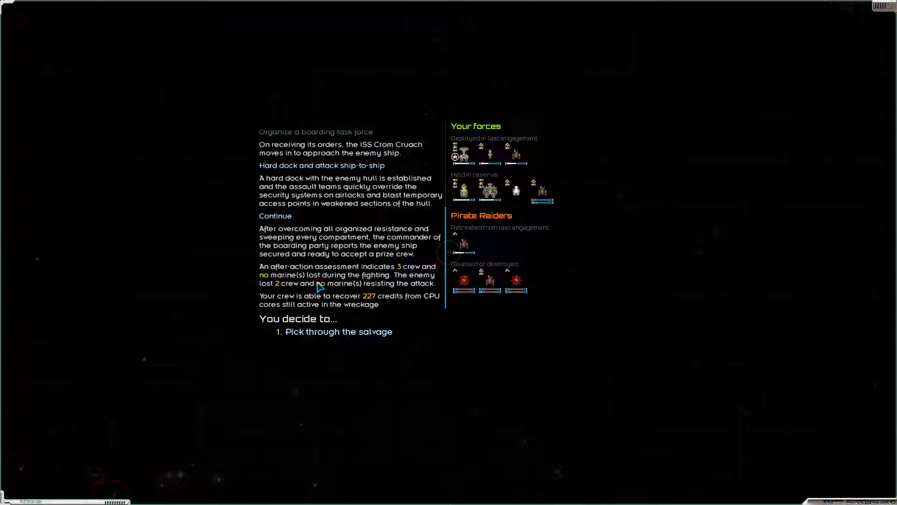
{"action": "mouse_move", "coordinate": [372, 300]}
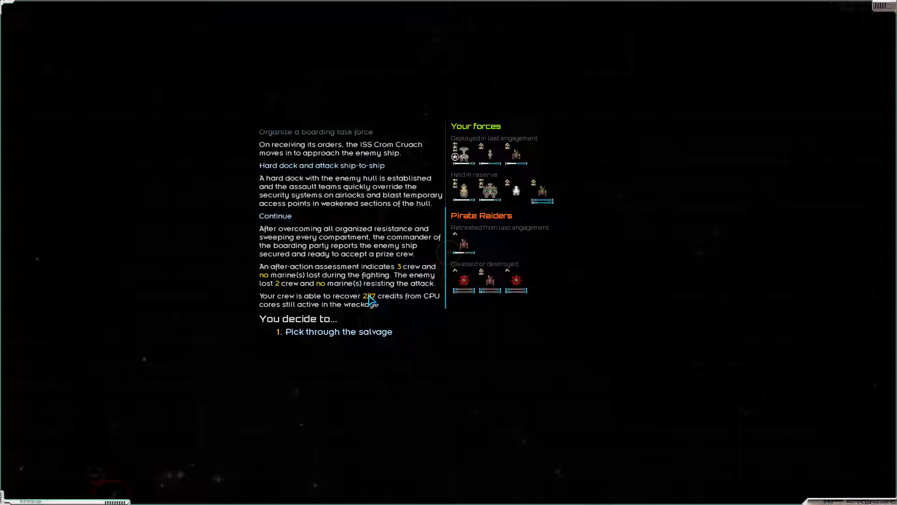
Step: Pick through the salvage left in the ISS Tyrfing wreckage
{"action": "left_click", "coordinate": [338, 331]}
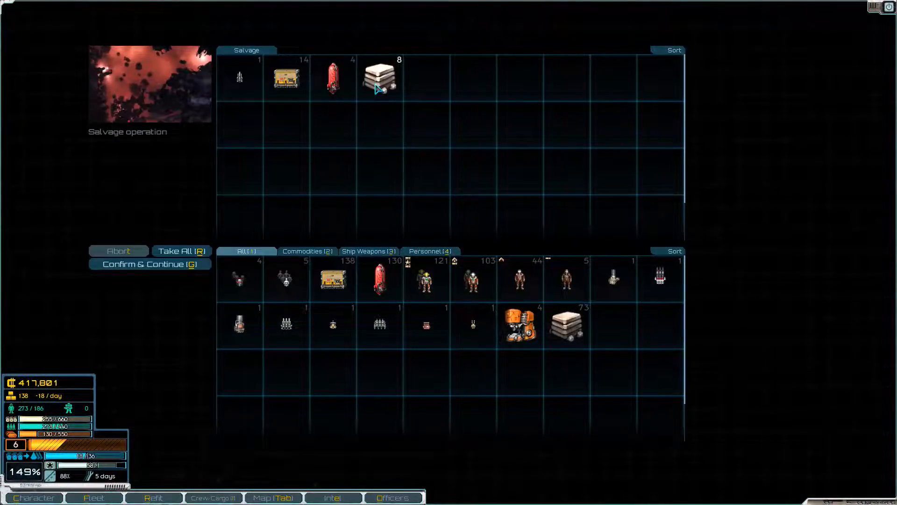
Step: Take all salvaged items into cargo and confirm the salvage
{"action": "left_click", "coordinate": [181, 251]}
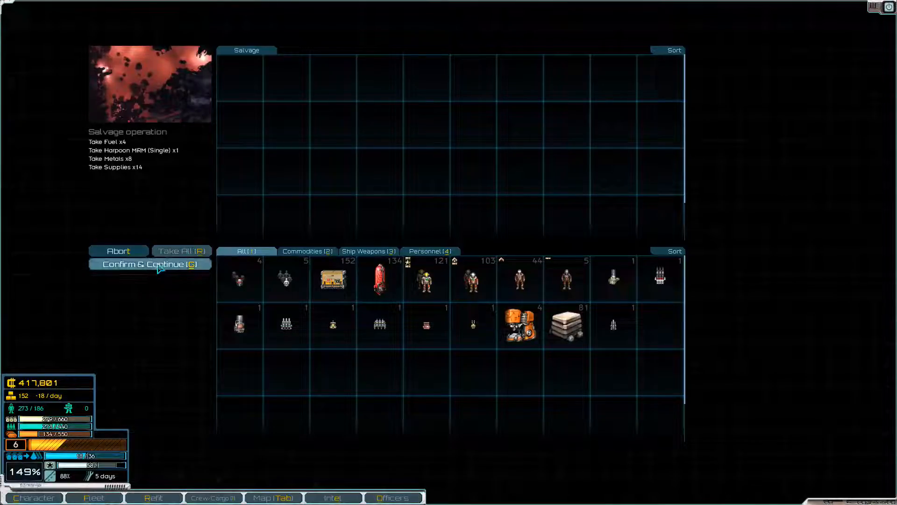
{"action": "left_click", "coordinate": [150, 263]}
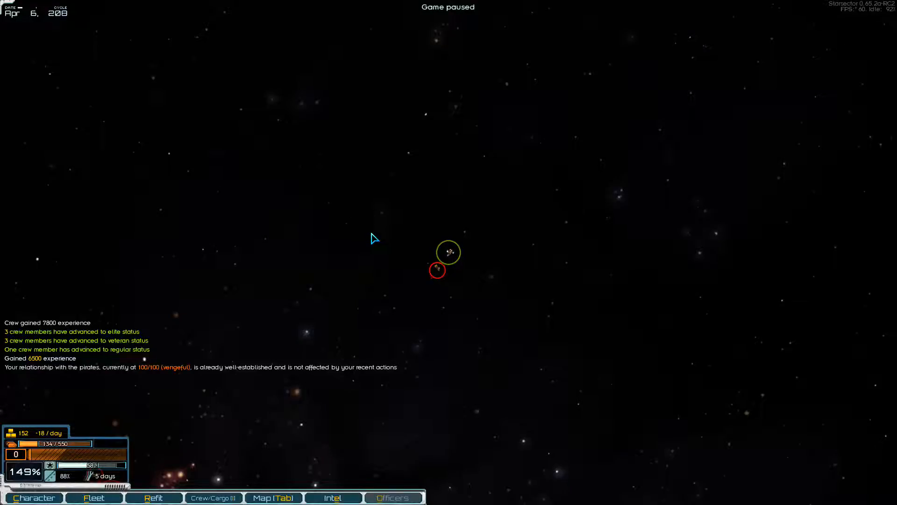
Step: Unpause, set a new fleet course, and view the seven-ship fleet roster
{"action": "key", "text": "space"}
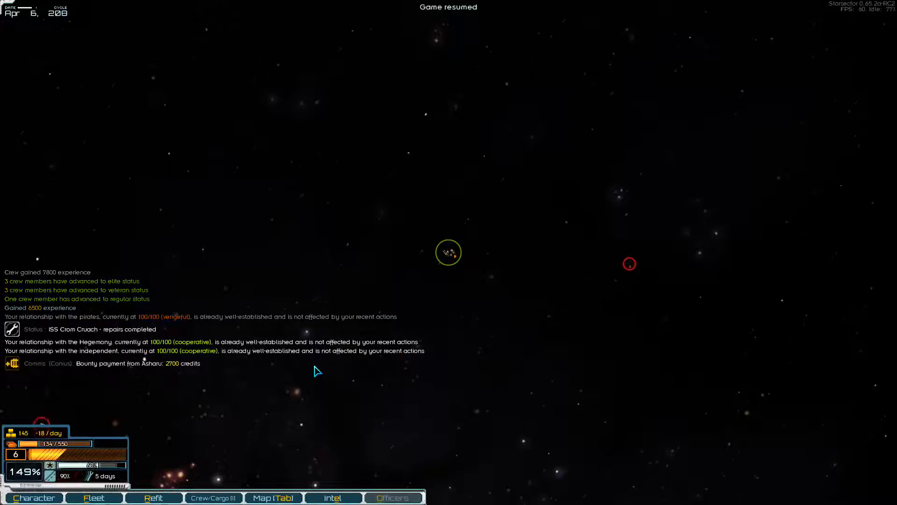
{"action": "left_click", "coordinate": [273, 497]}
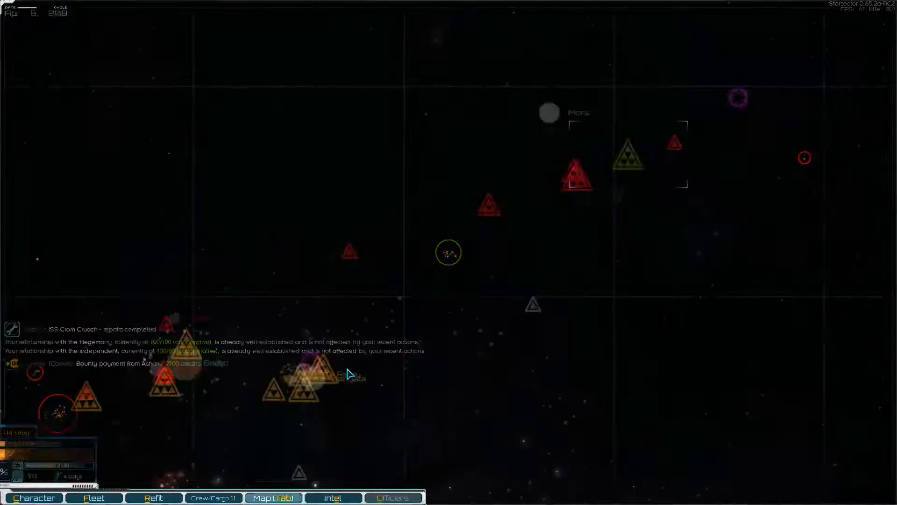
{"action": "key", "text": "Tab"}
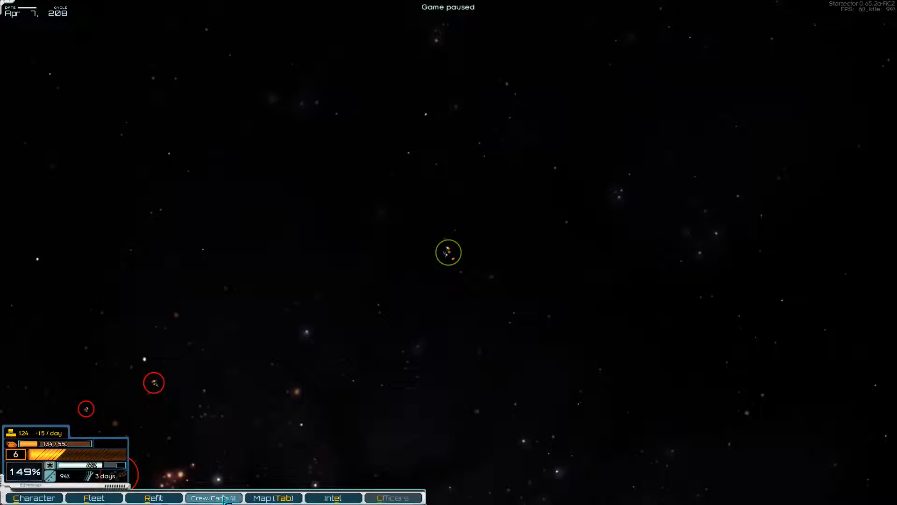
{"action": "left_click", "coordinate": [213, 497]}
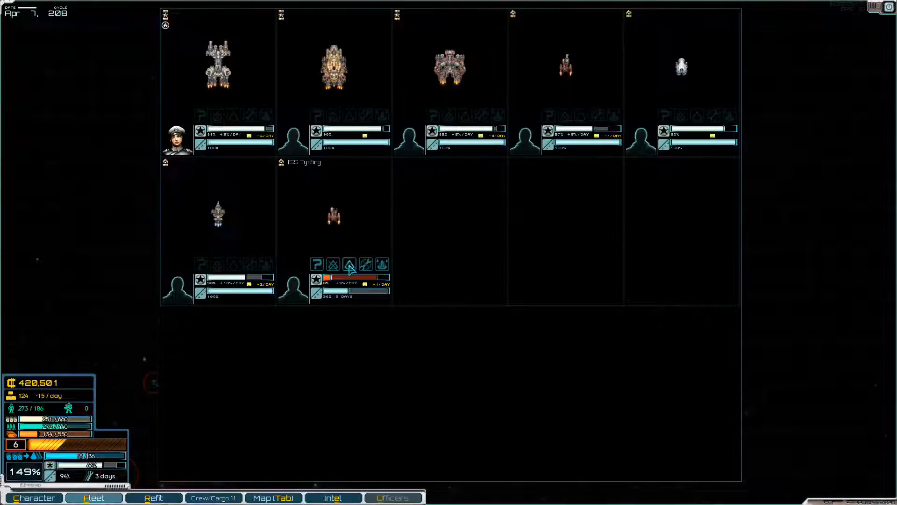
Step: Toggle repairs on the captured ISS Tyrfing to suspended
{"action": "left_click", "coordinate": [365, 263]}
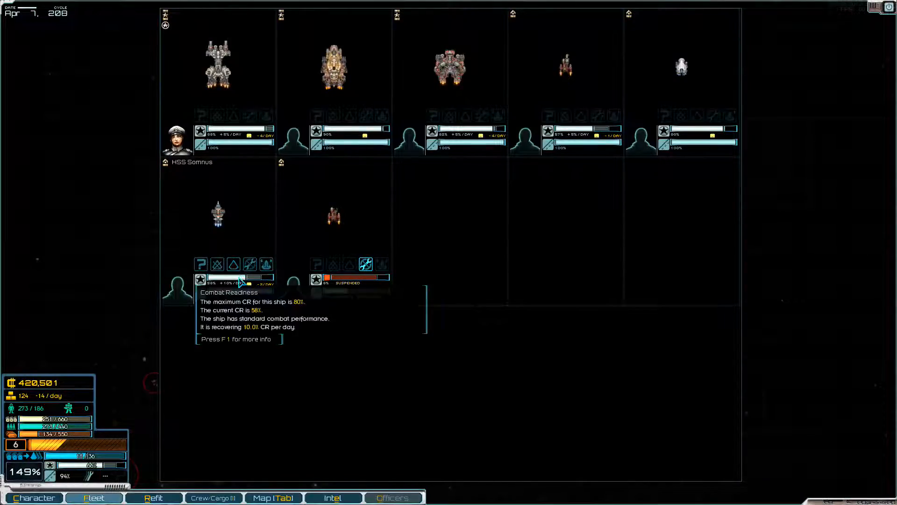
{"action": "mouse_move", "coordinate": [239, 237]}
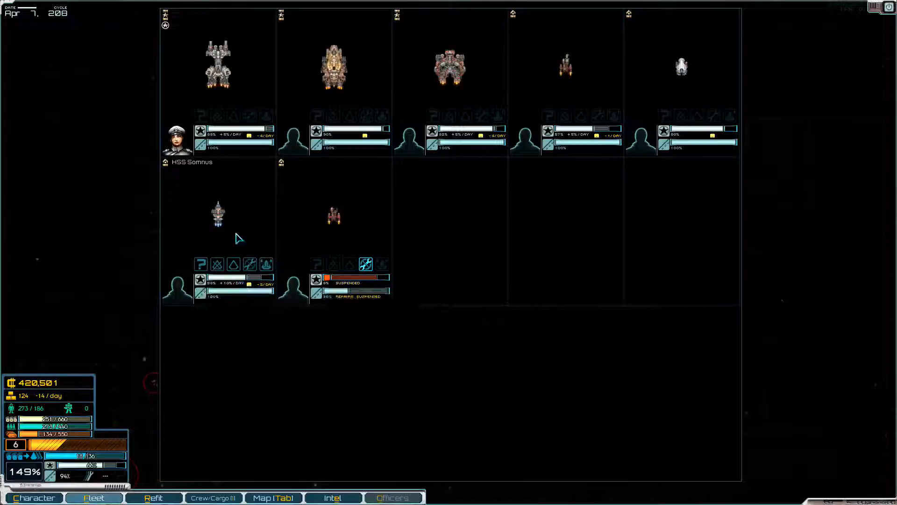
{"action": "mouse_move", "coordinate": [583, 134]}
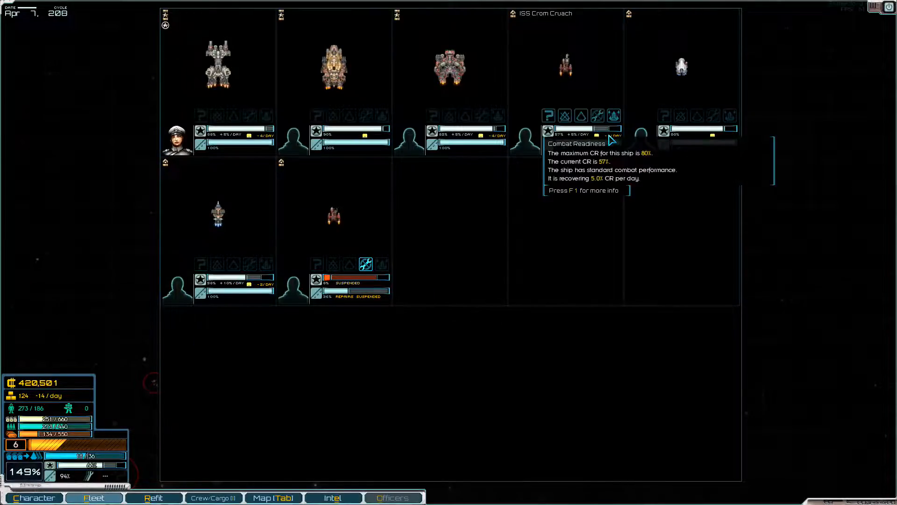
{"action": "mouse_move", "coordinate": [599, 137]}
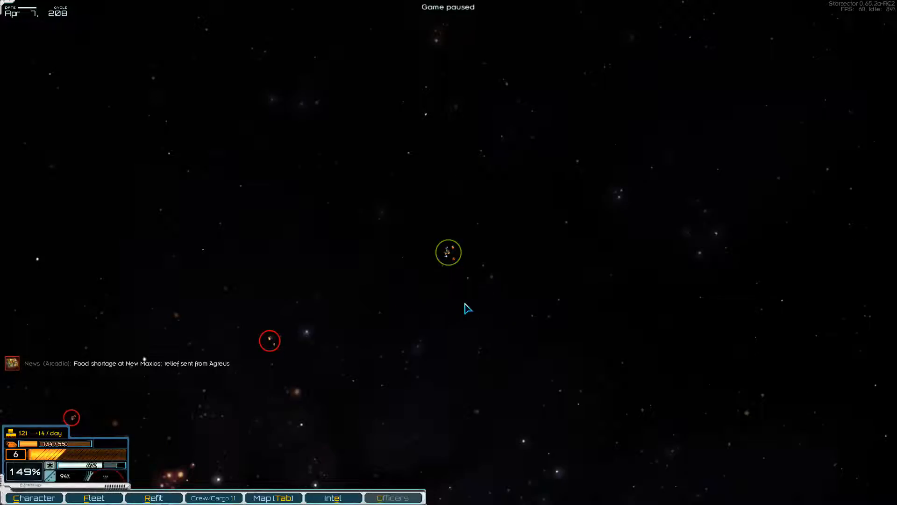
Step: Resume time and set course to intercept the nearby pirate raider fleet
{"action": "key", "text": "space"}
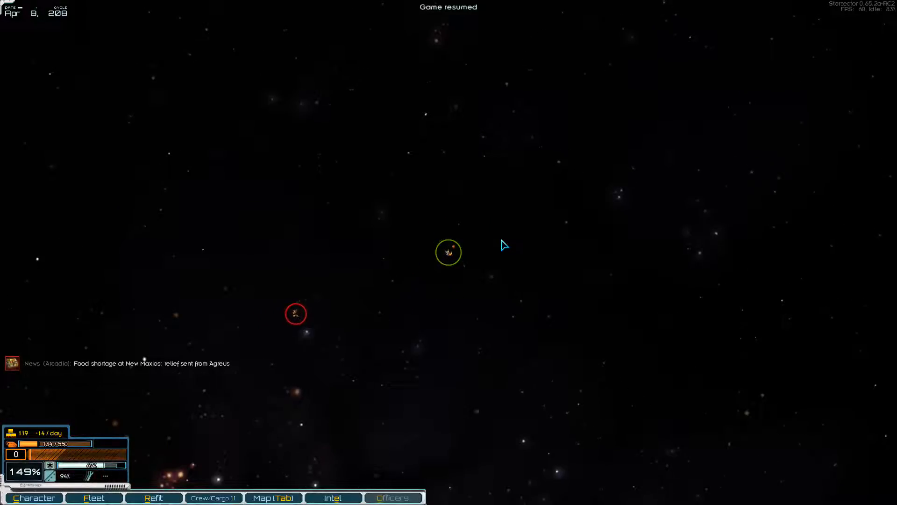
{"action": "left_click", "coordinate": [94, 498]}
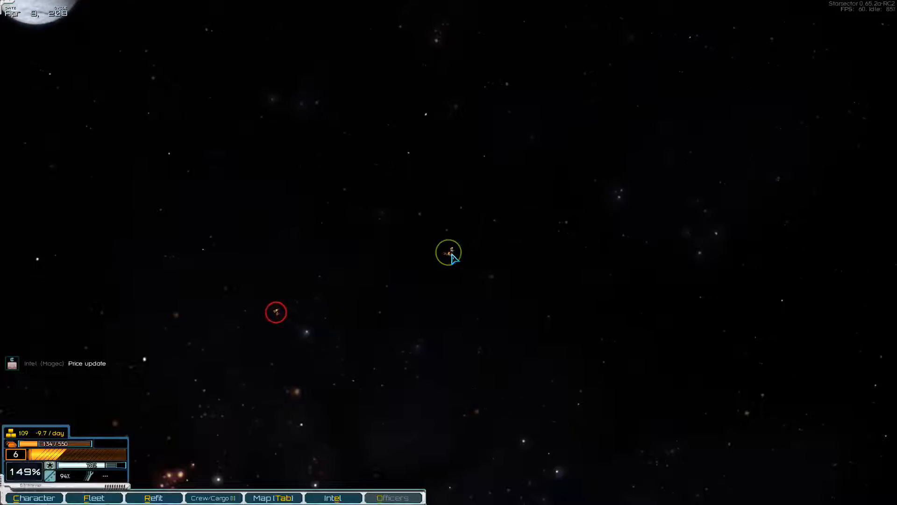
{"action": "left_click", "coordinate": [93, 497]}
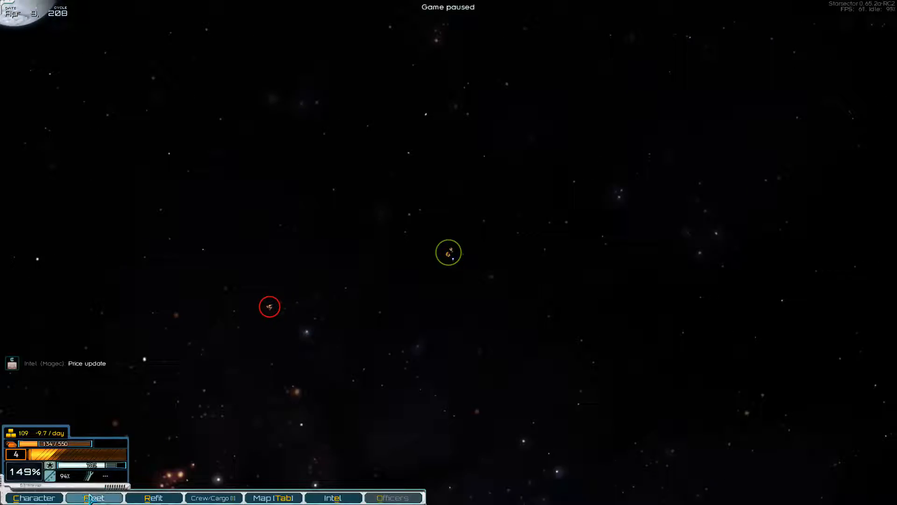
{"action": "left_click", "coordinate": [94, 498]}
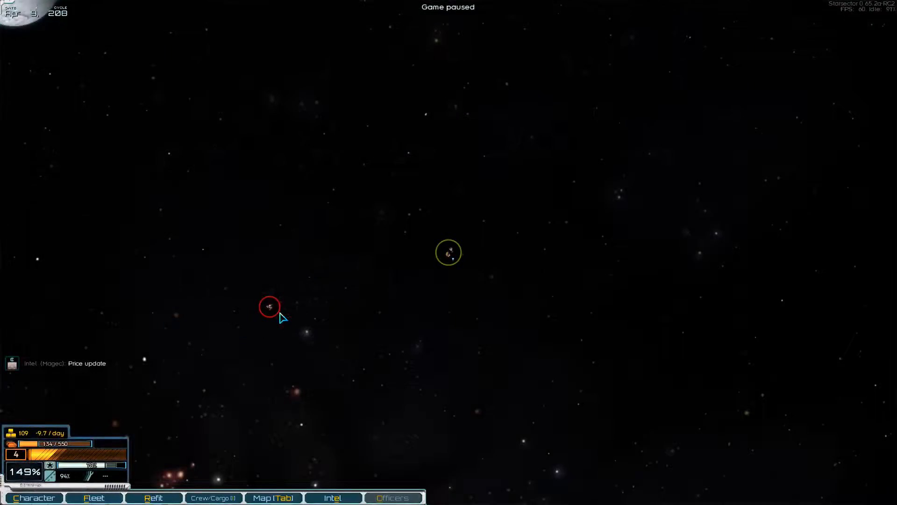
{"action": "mouse_move", "coordinate": [270, 306]}
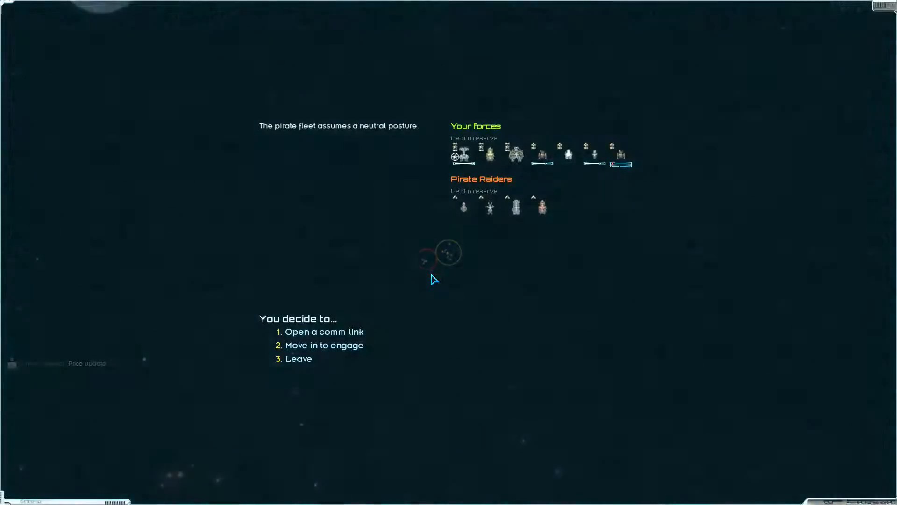
{"action": "mouse_move", "coordinate": [463, 206]}
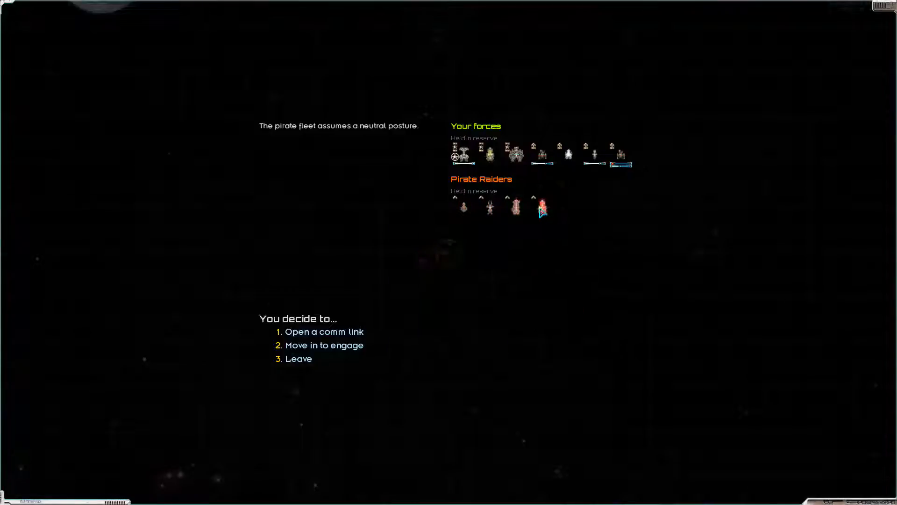
{"action": "mouse_move", "coordinate": [542, 207]}
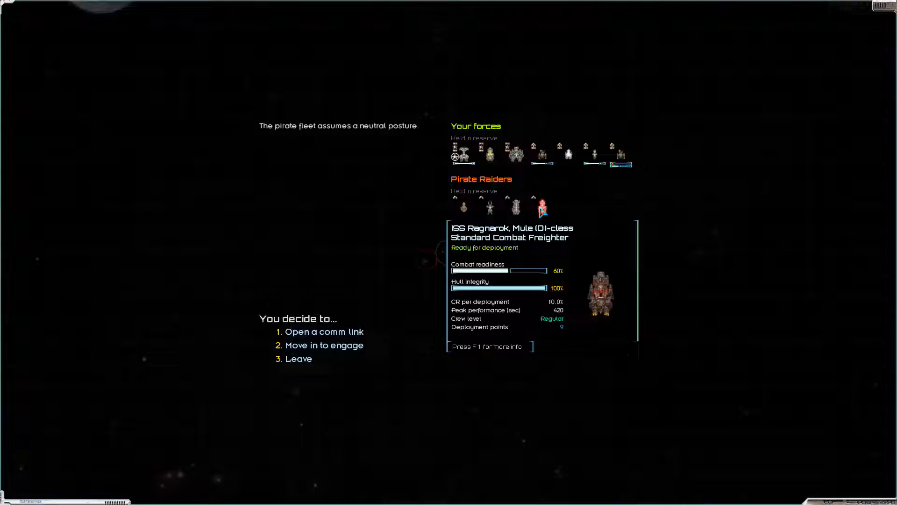
{"action": "mouse_move", "coordinate": [449, 240]}
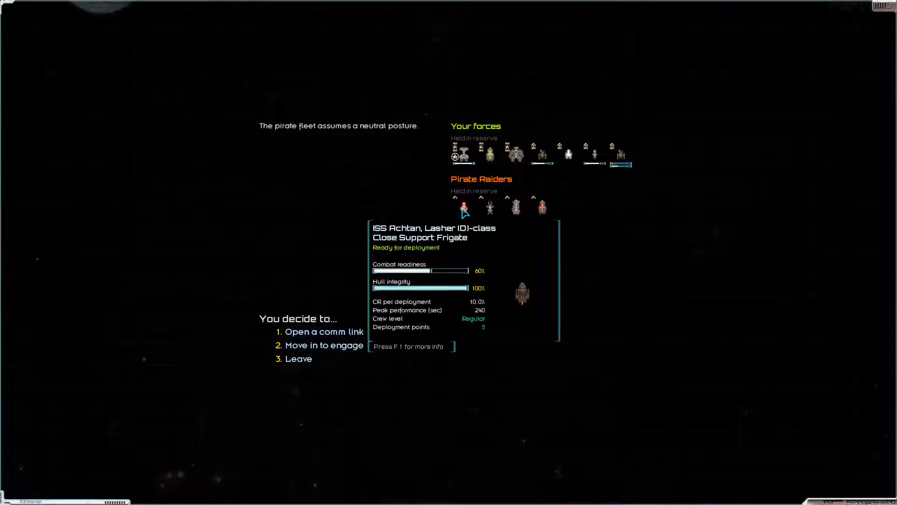
{"action": "mouse_move", "coordinate": [488, 206]}
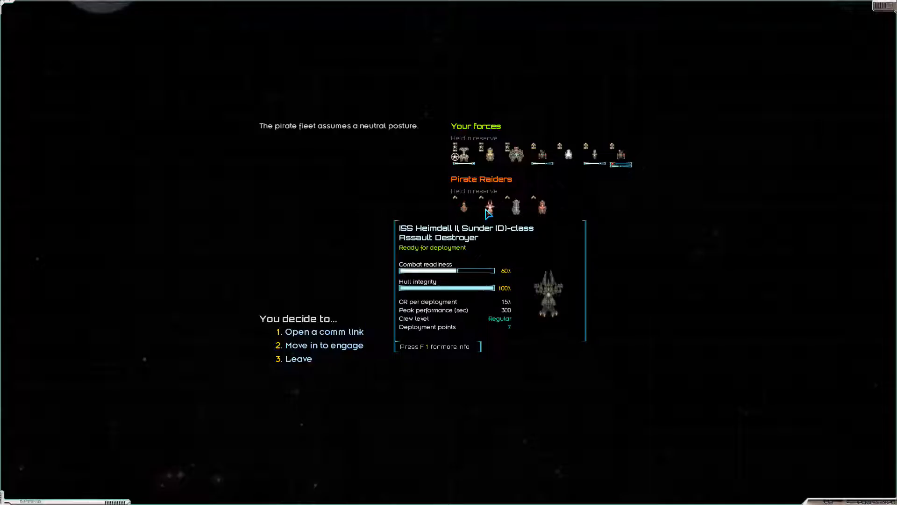
{"action": "mouse_move", "coordinate": [515, 205]}
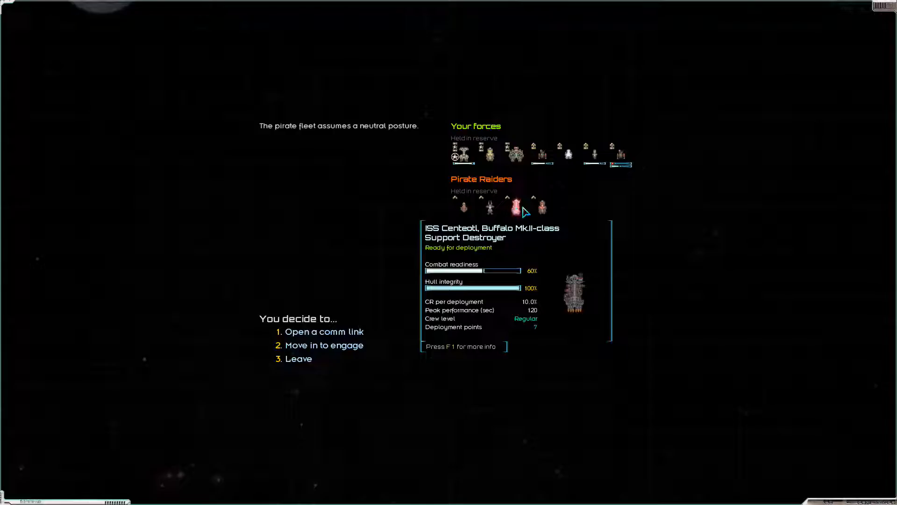
{"action": "mouse_move", "coordinate": [543, 207]}
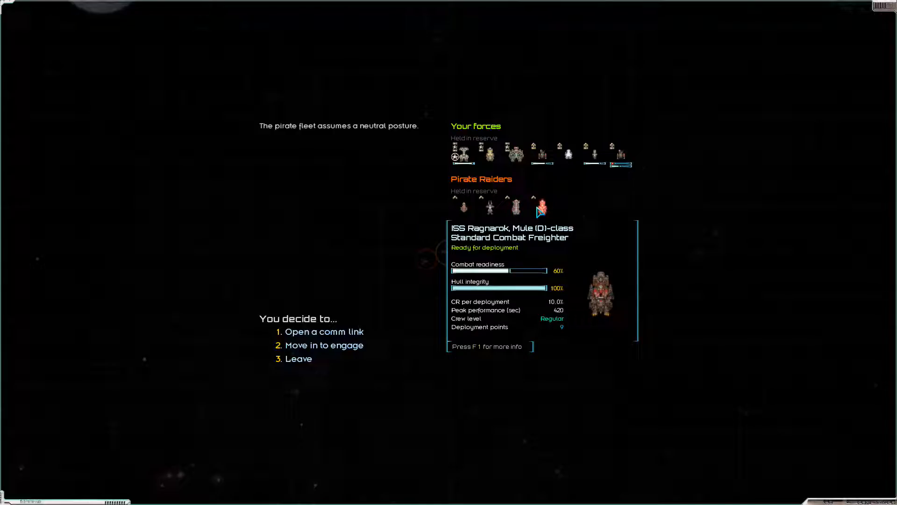